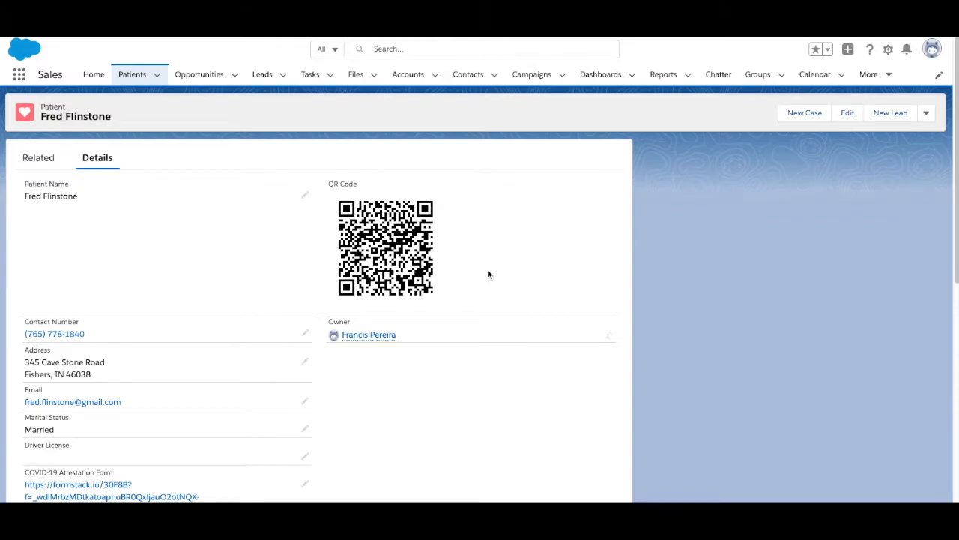
mouse_move(671, 236)
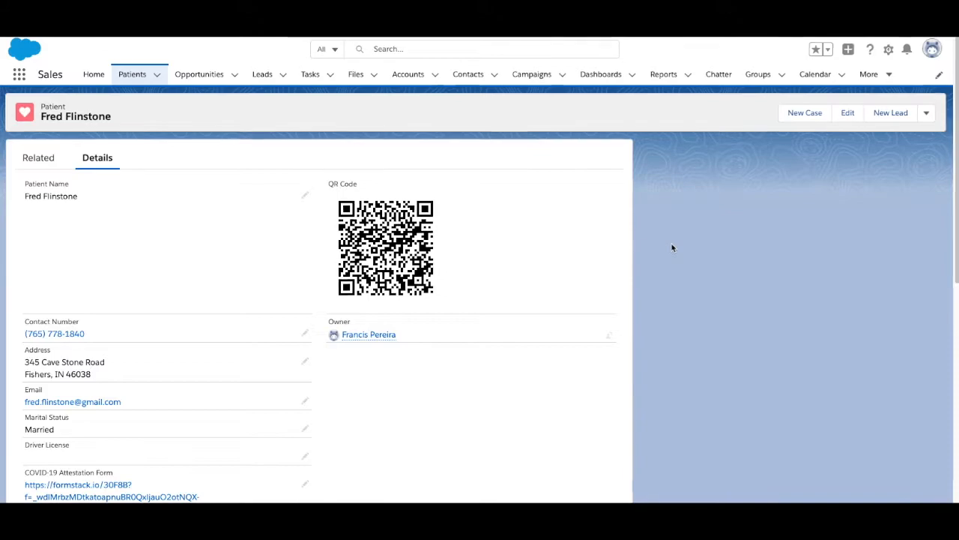
Go to Salesforce Setup home from the gear menu
scroll("down", 3)
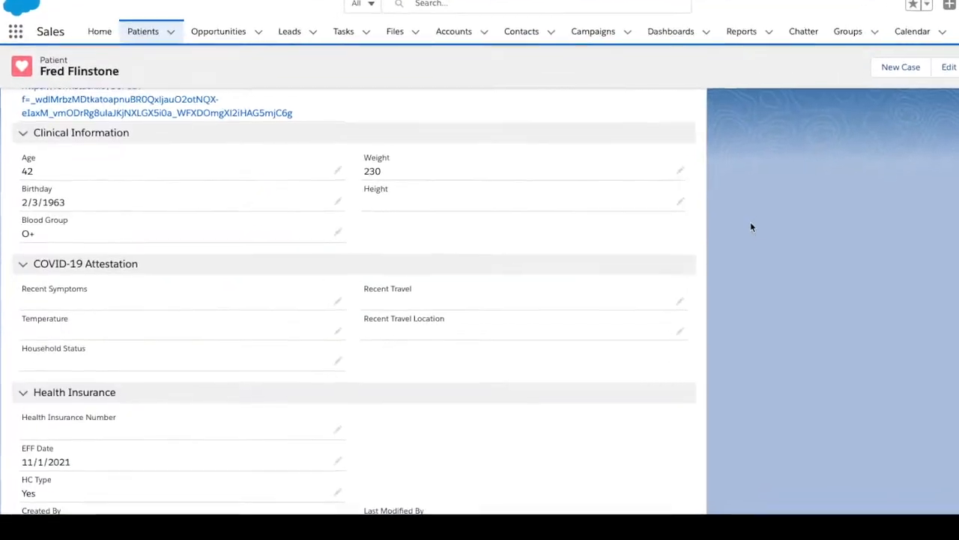
scroll("down", 3)
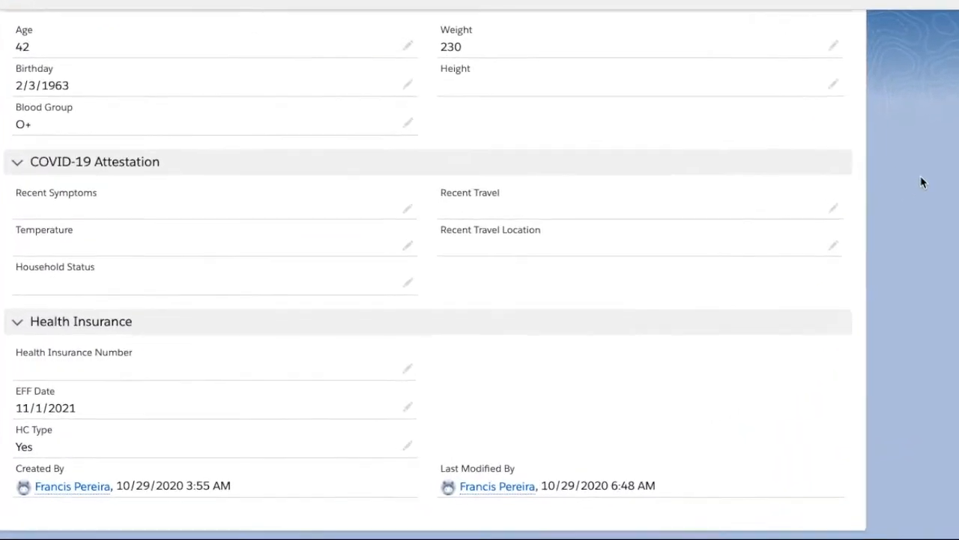
scroll("down", 3)
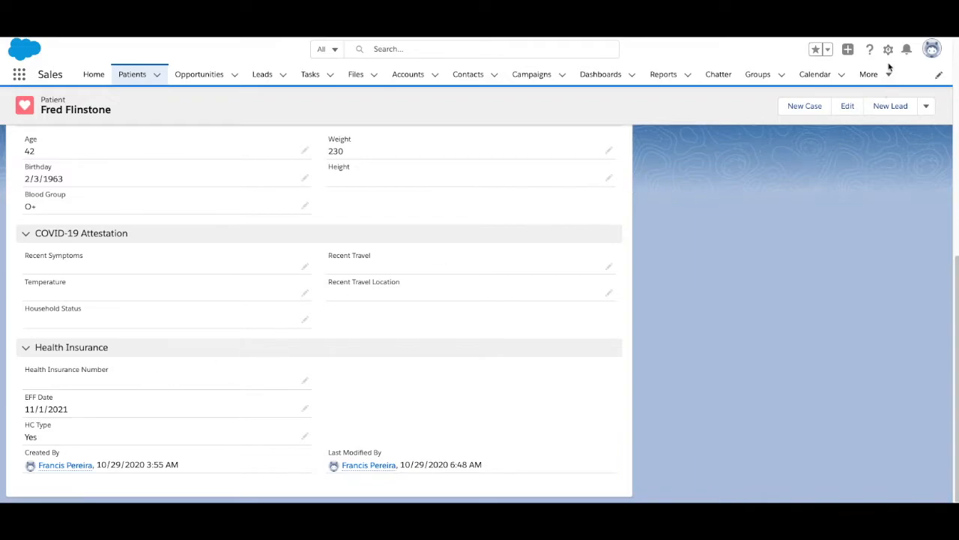
left_click(888, 48)
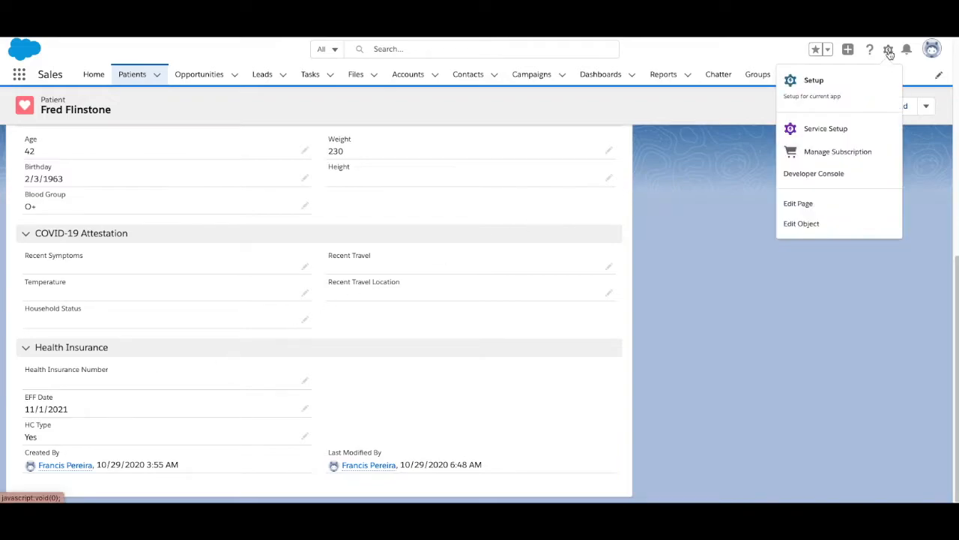
left_click(814, 81)
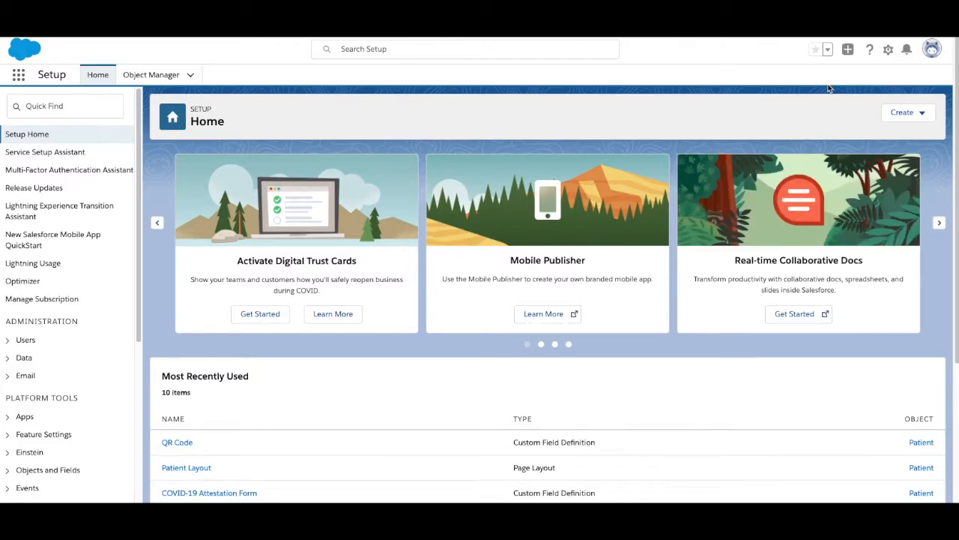
Filter Object Manager's object list down to Patient via Quick Find
left_click(150, 74)
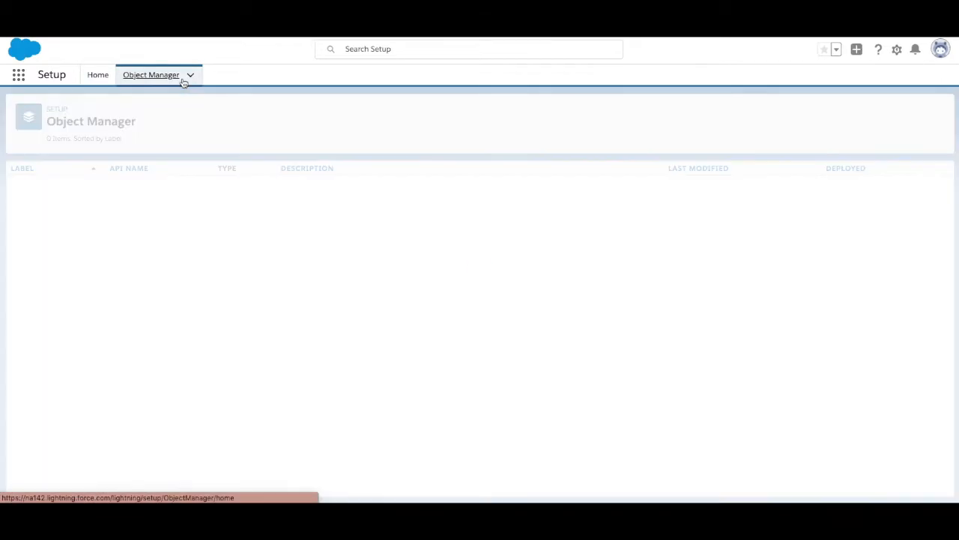
left_click(151, 75)
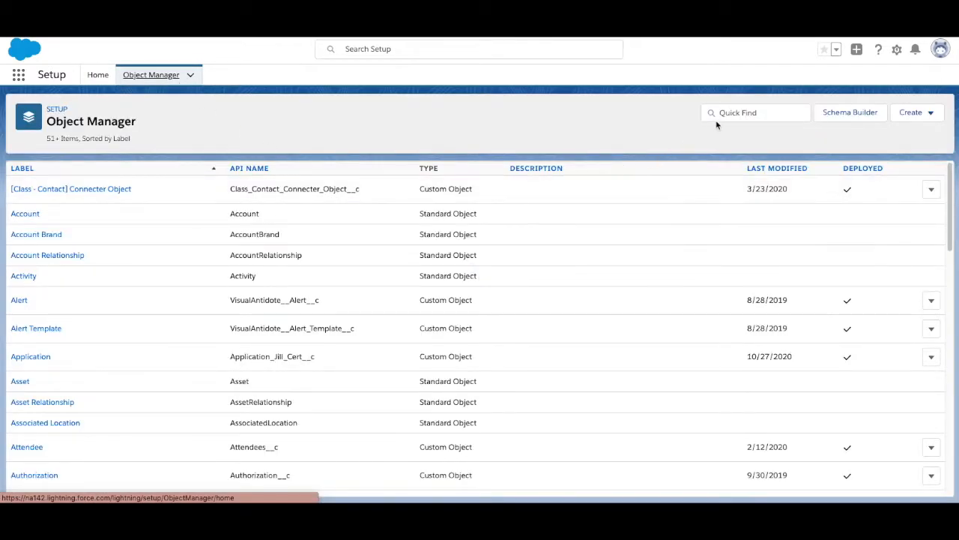
type("Patien")
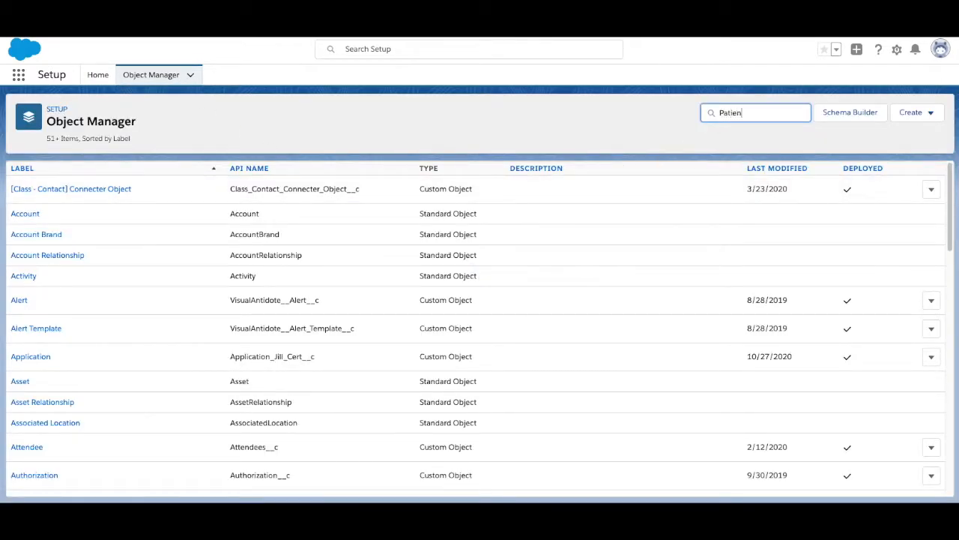
type("t")
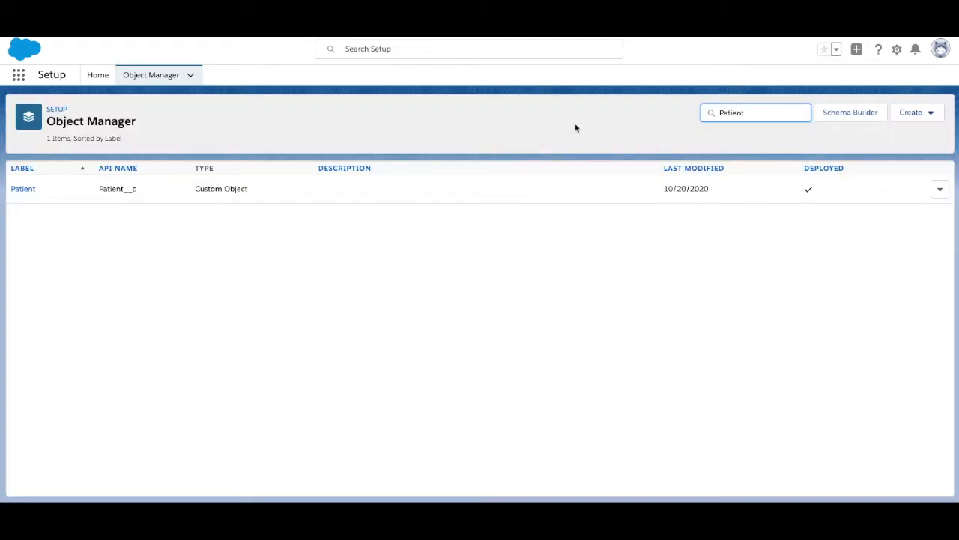
View the Patient object's Fields & Relationships and name the new formula field QR Code
left_click(24, 189)
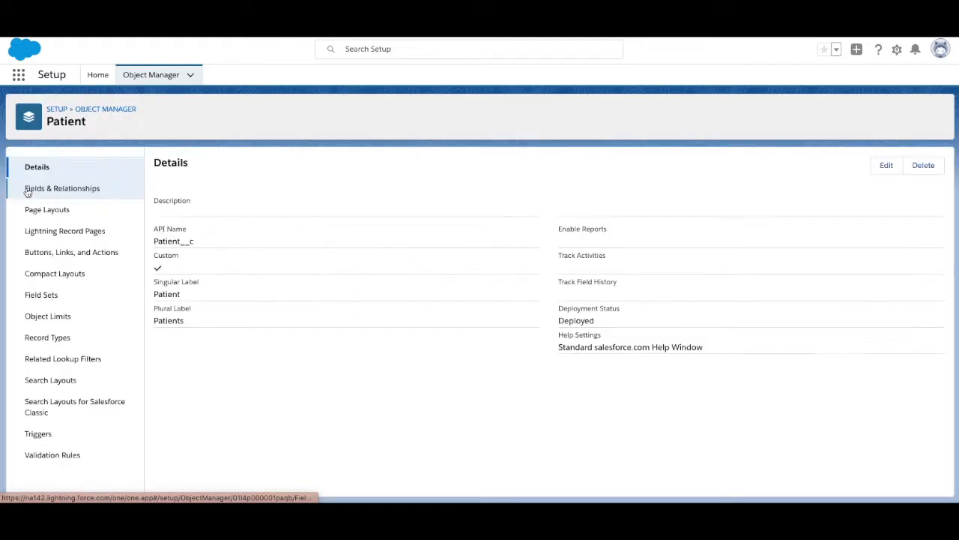
left_click(62, 189)
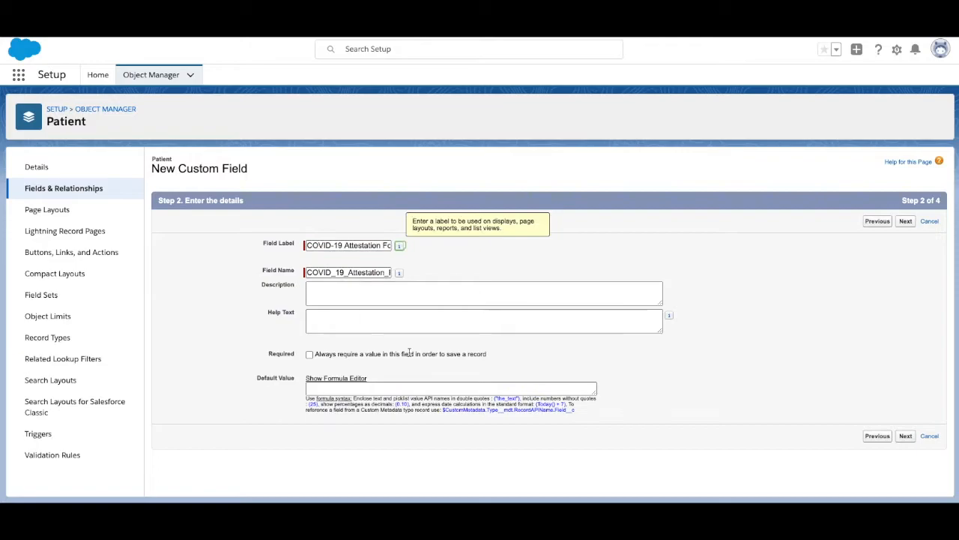
left_click(905, 220)
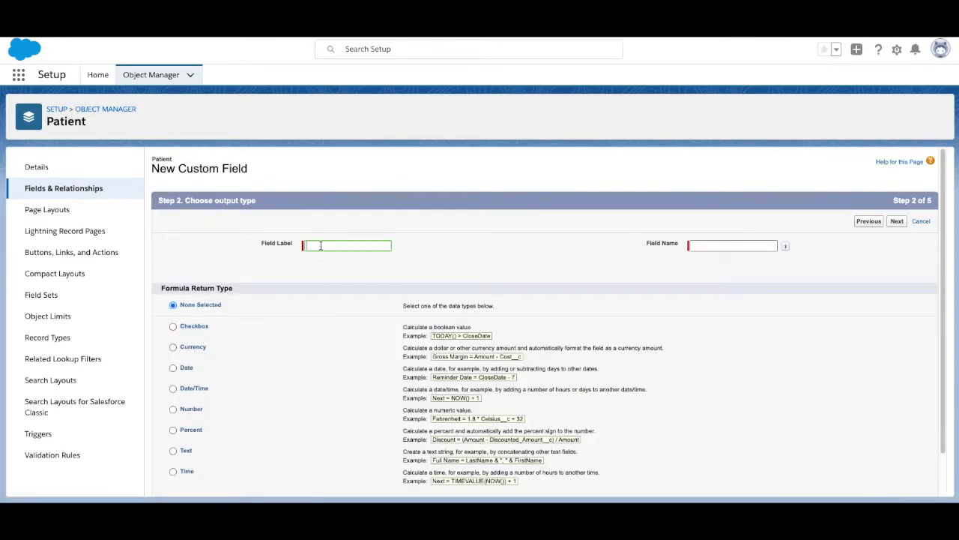
type("QR Code")
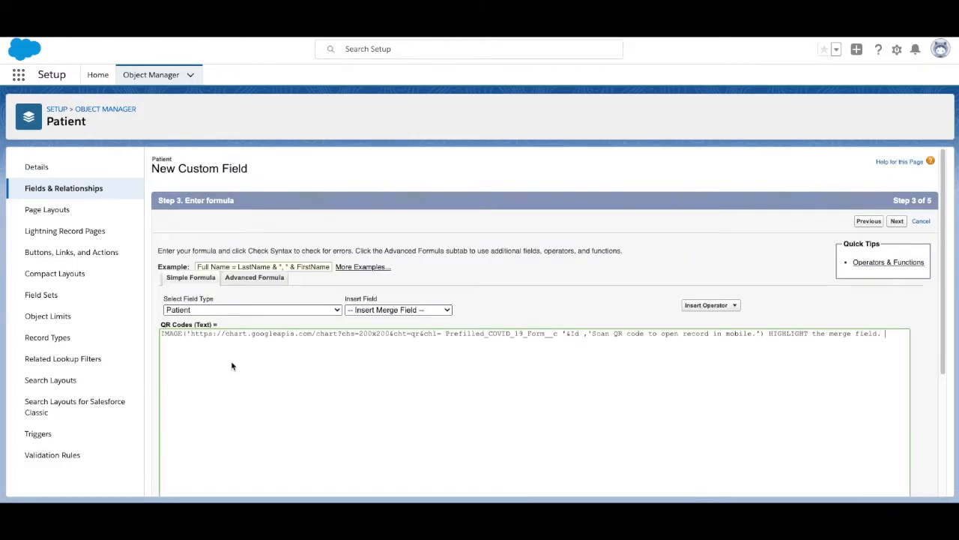
mouse_move(503, 378)
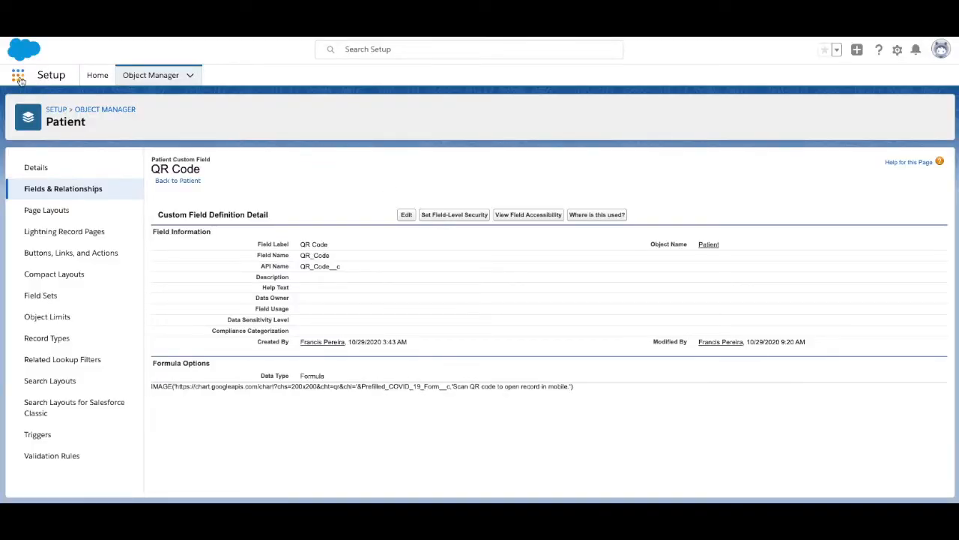
Switch to Formstack and create COVID-19 Attestation Form with Patient as primary object
left_click(18, 75)
type("form")
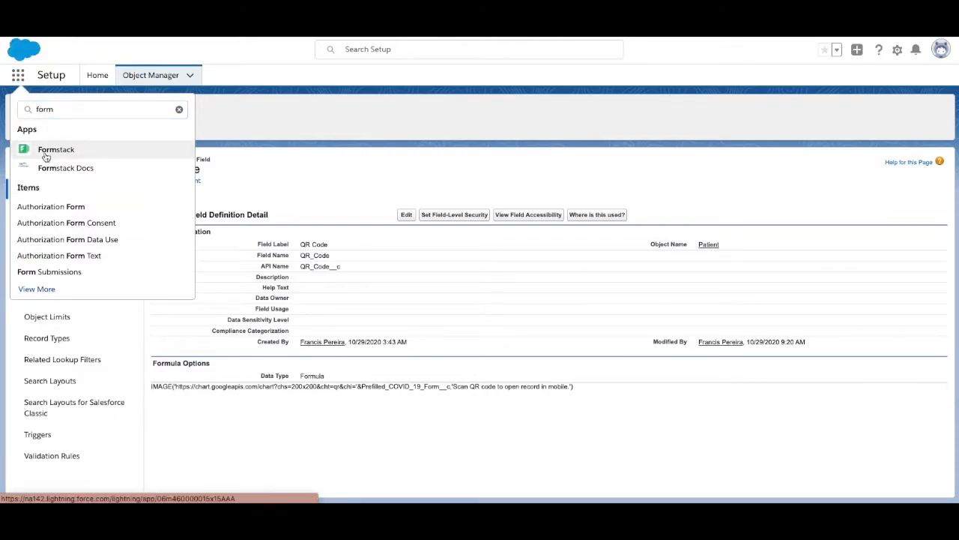
left_click(55, 150)
type("COVID-19 A")
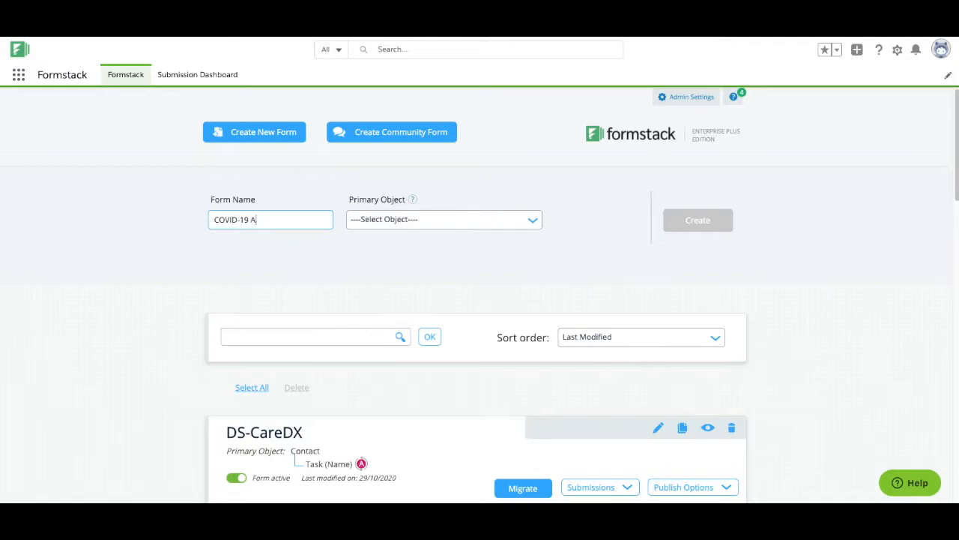
type("ttestation F")
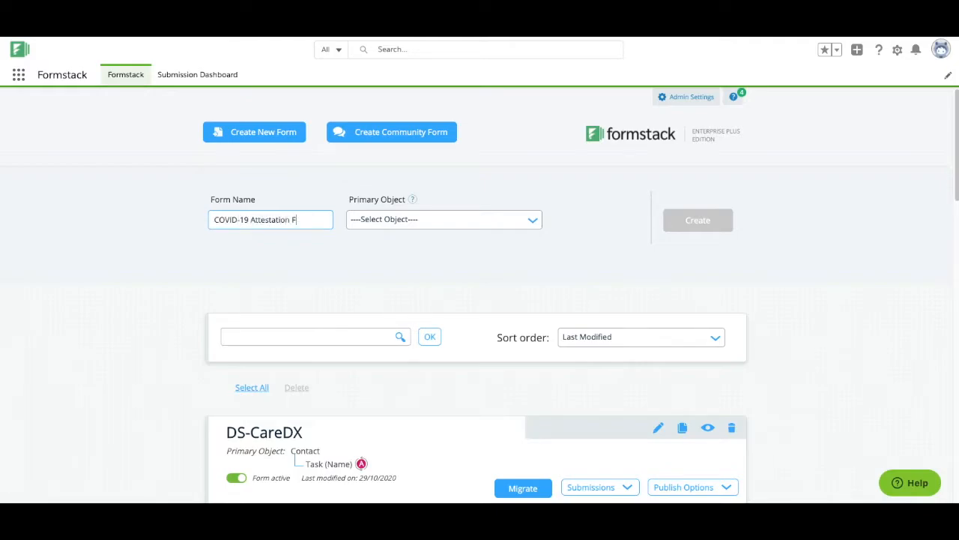
left_click(444, 219)
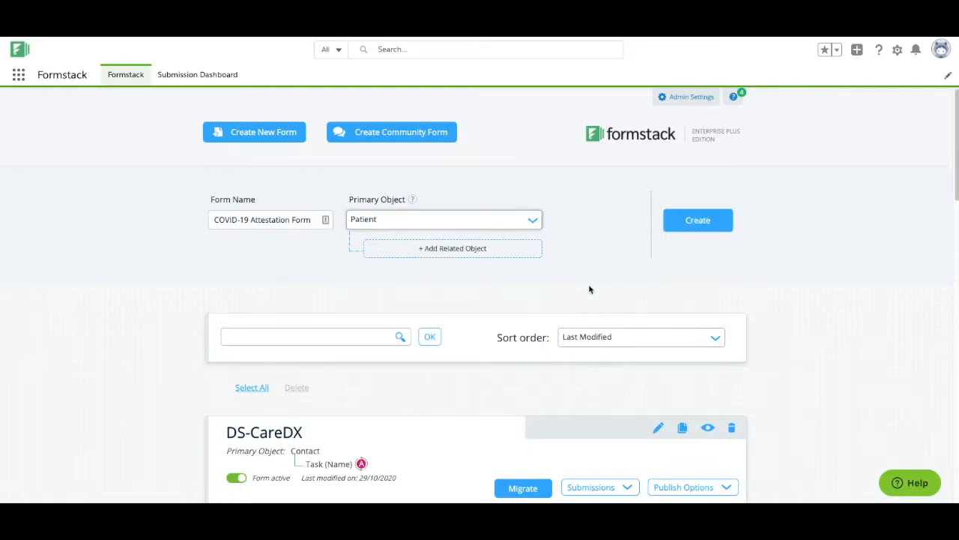
left_click(697, 218)
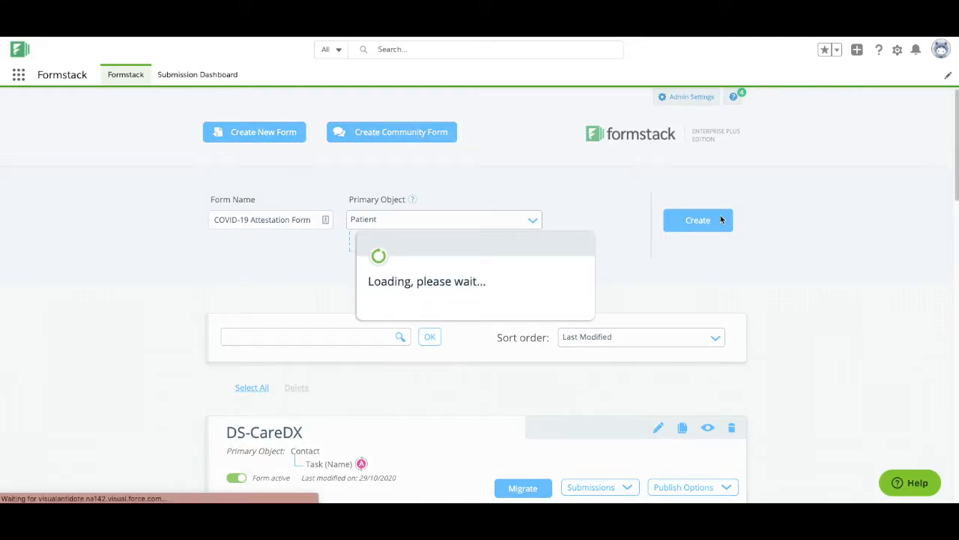
Title the form section COVID-19 Attestation Form in the form editor
left_click(699, 219)
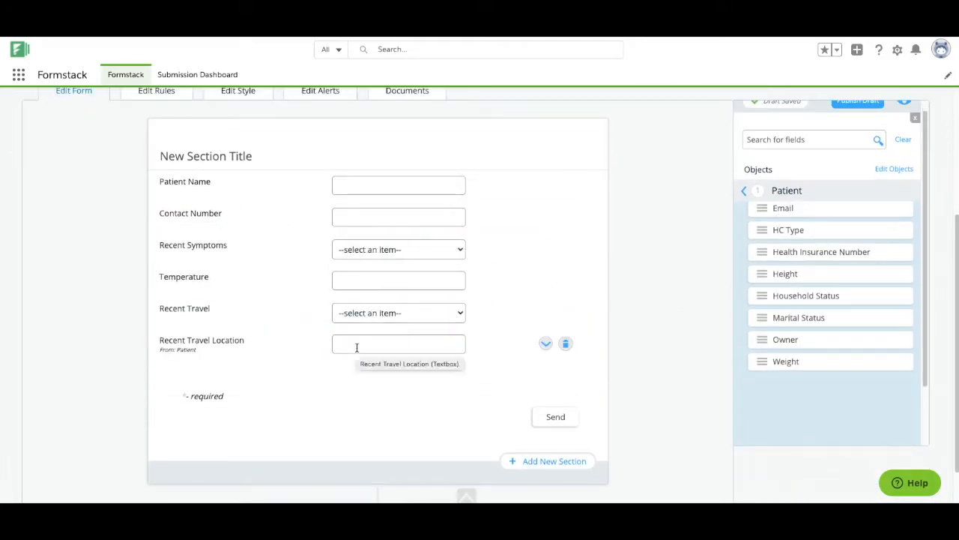
left_click(206, 156)
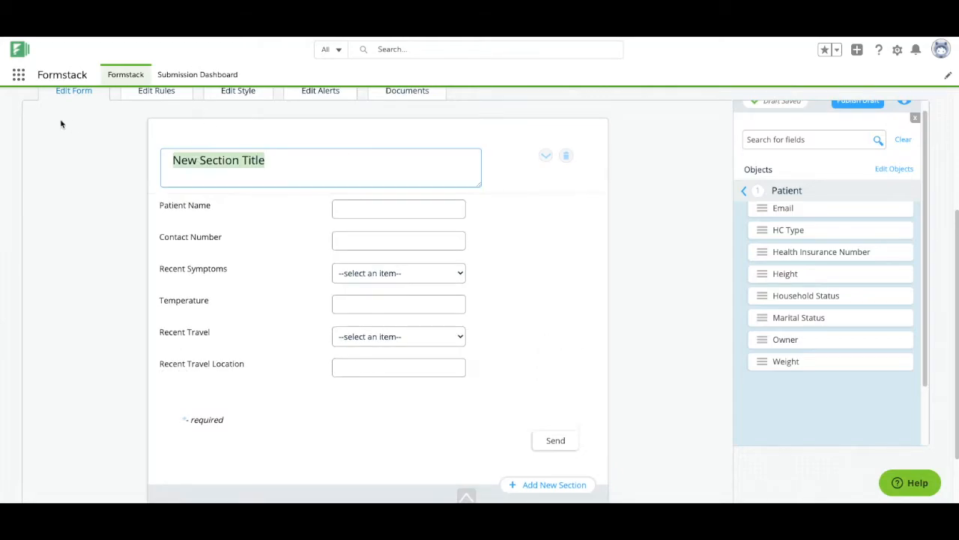
type("COVID-19 Attestation Form")
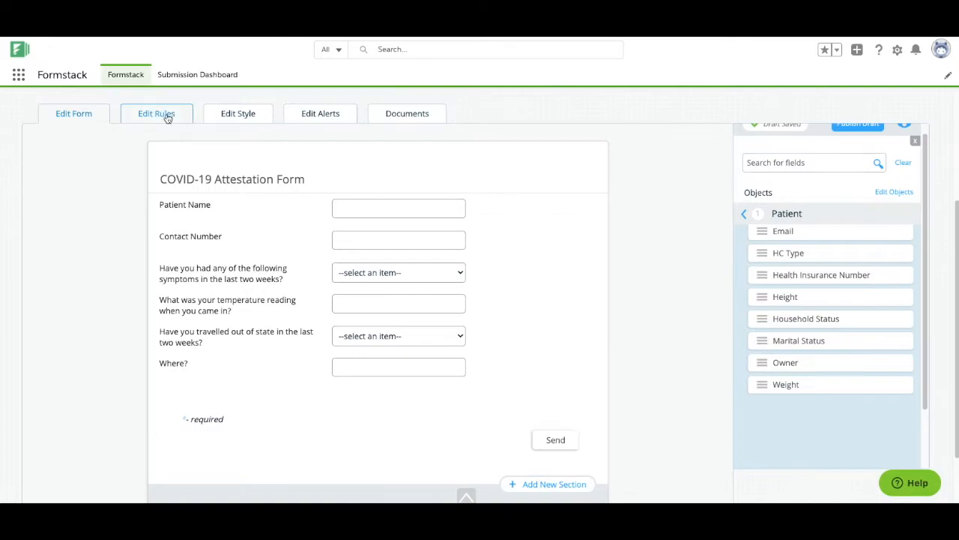
Add two Show rules for when out-of-state travel is answered Yes, revealing Where?
left_click(156, 114)
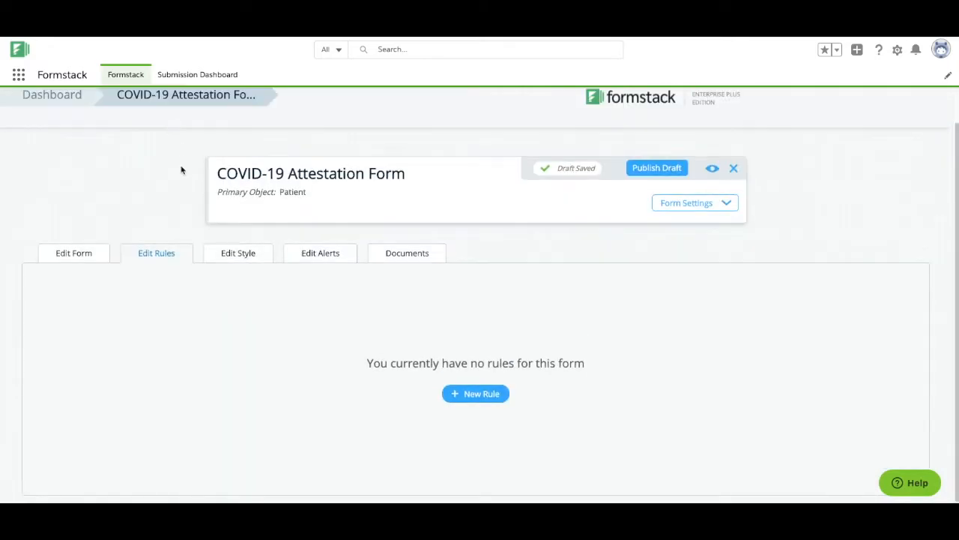
left_click(475, 392)
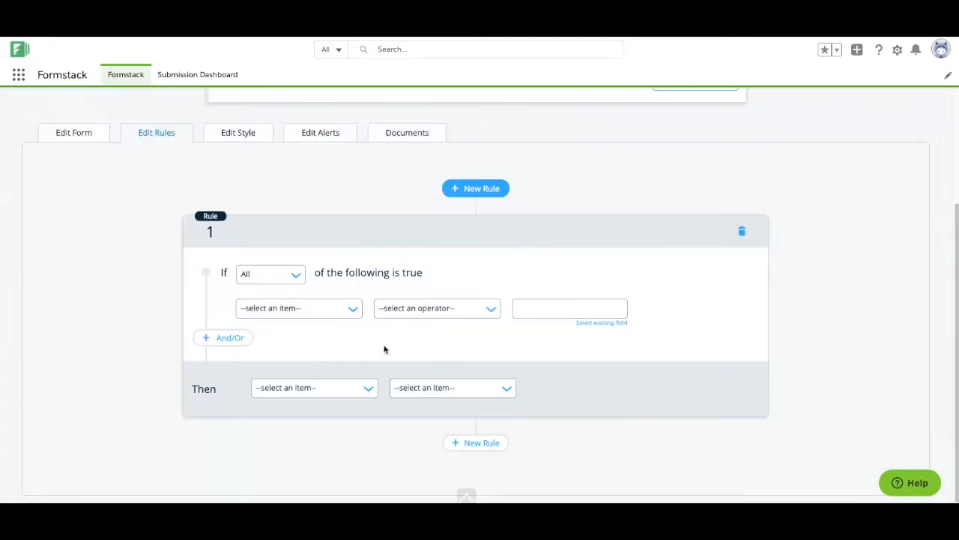
left_click(299, 307)
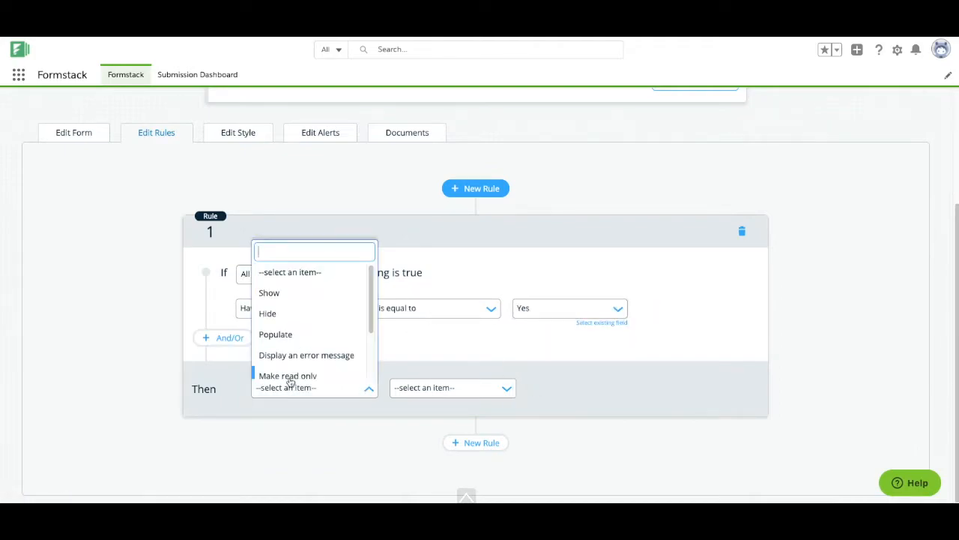
left_click(268, 293)
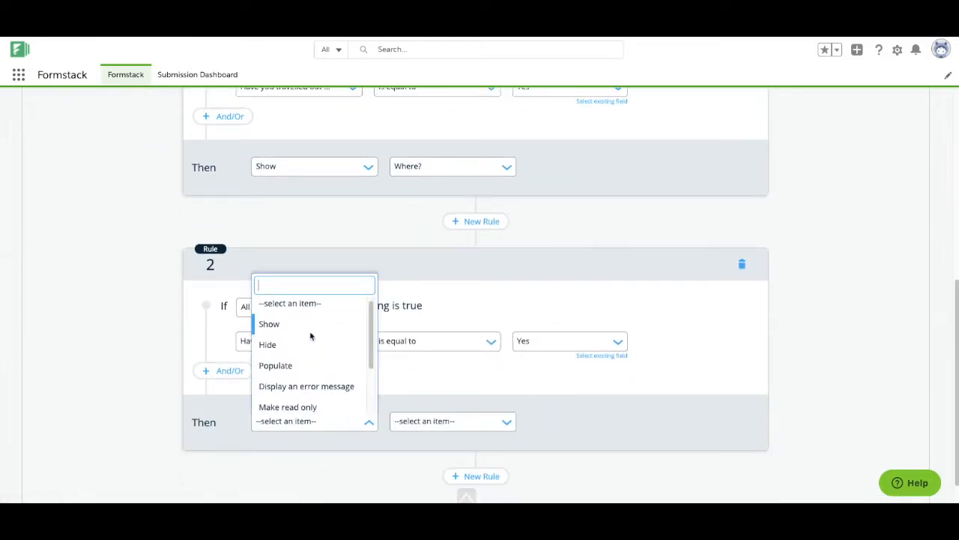
left_click(267, 343)
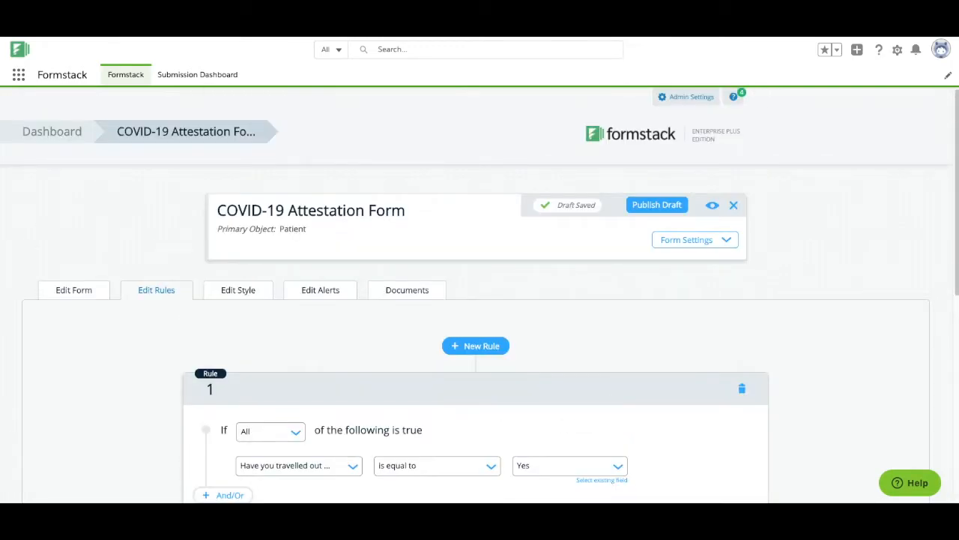
left_click(408, 291)
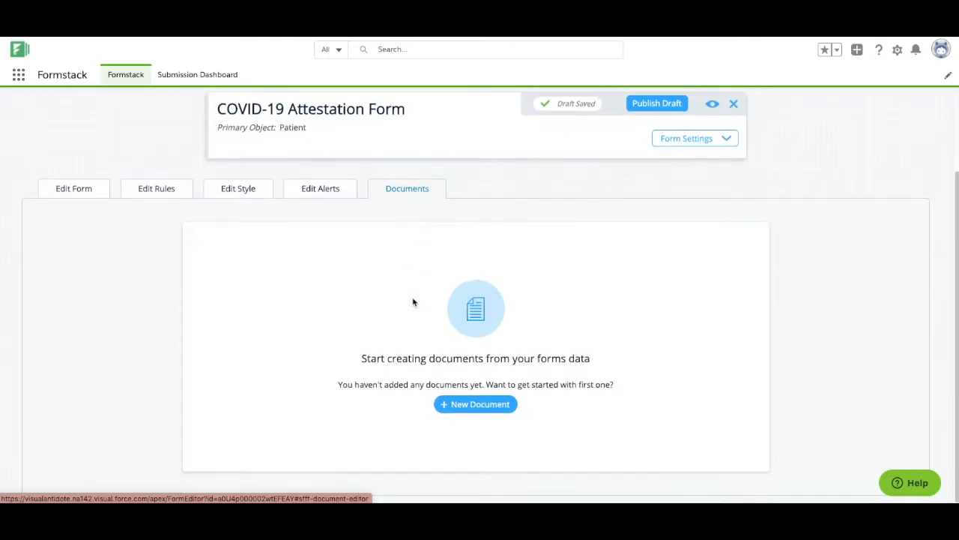
Start a new document named COVID-19 Attestation Form
left_click(475, 405)
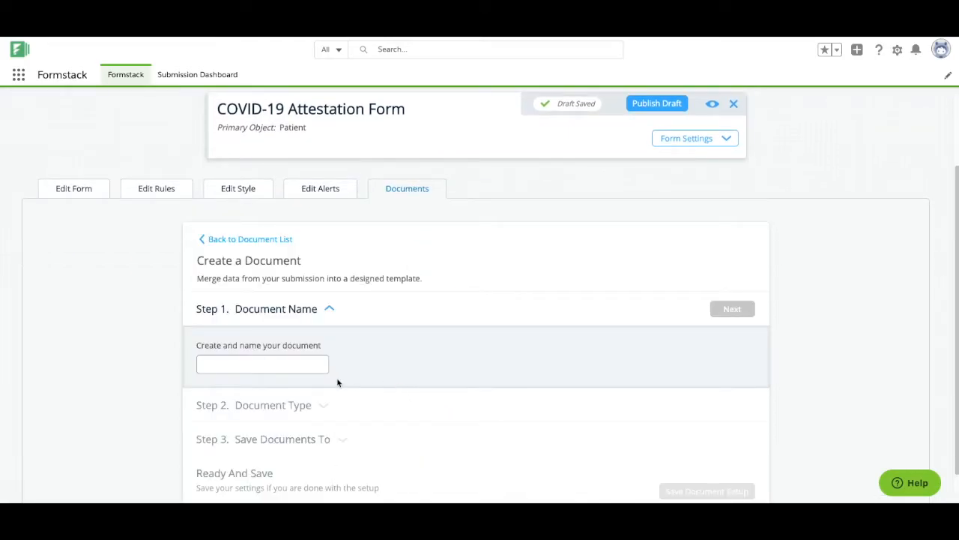
left_click(262, 364)
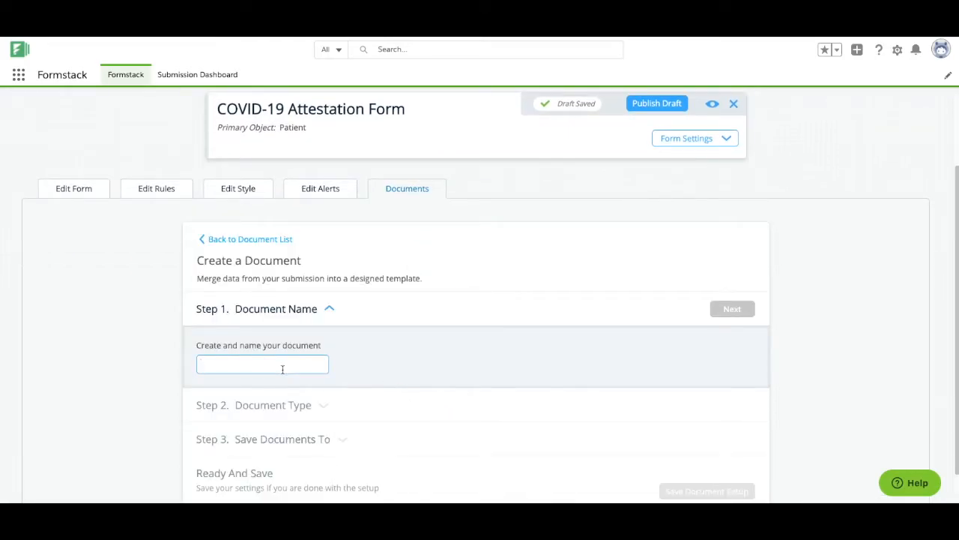
type("COVI")
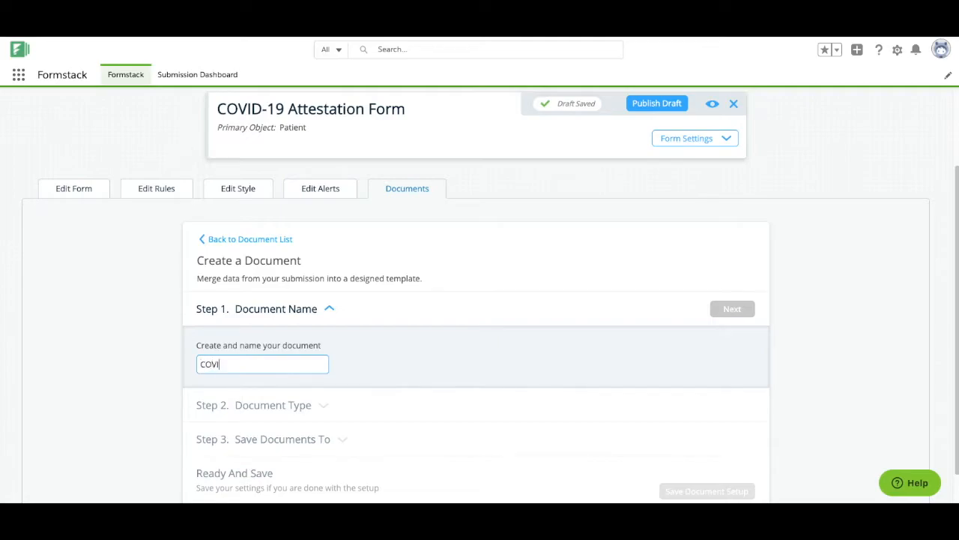
type("D-19 Atte")
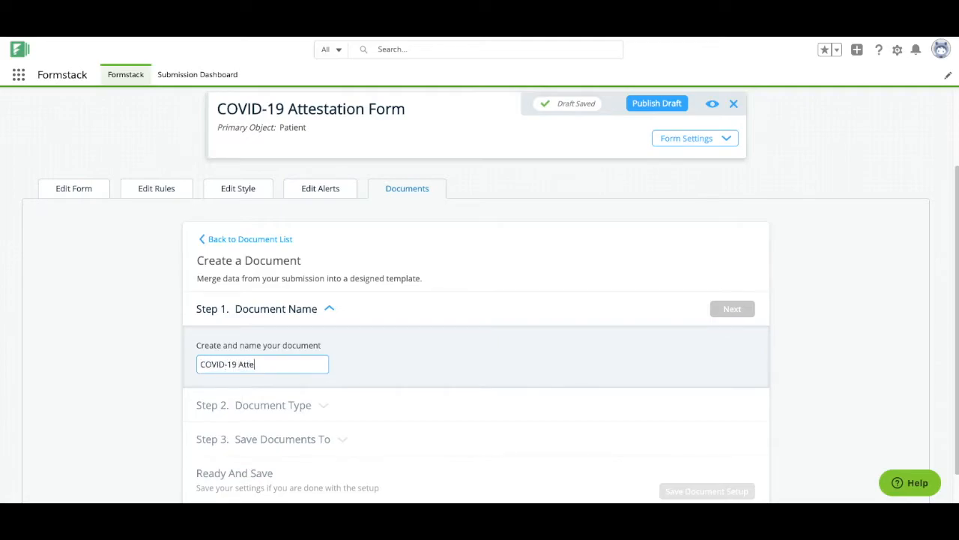
type("station FOr")
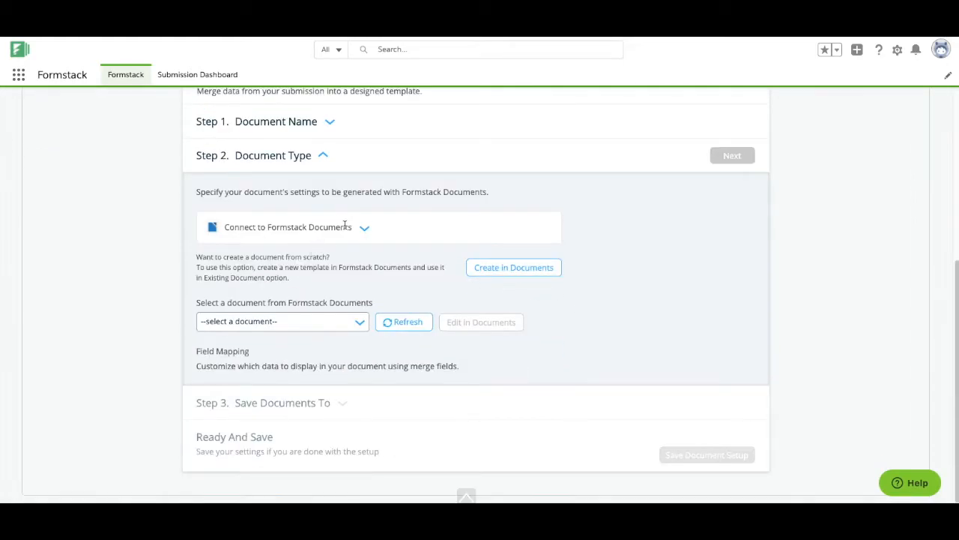
Connect it to Formstack Documents using the COVID-19 Form Attestation template
left_click(364, 228)
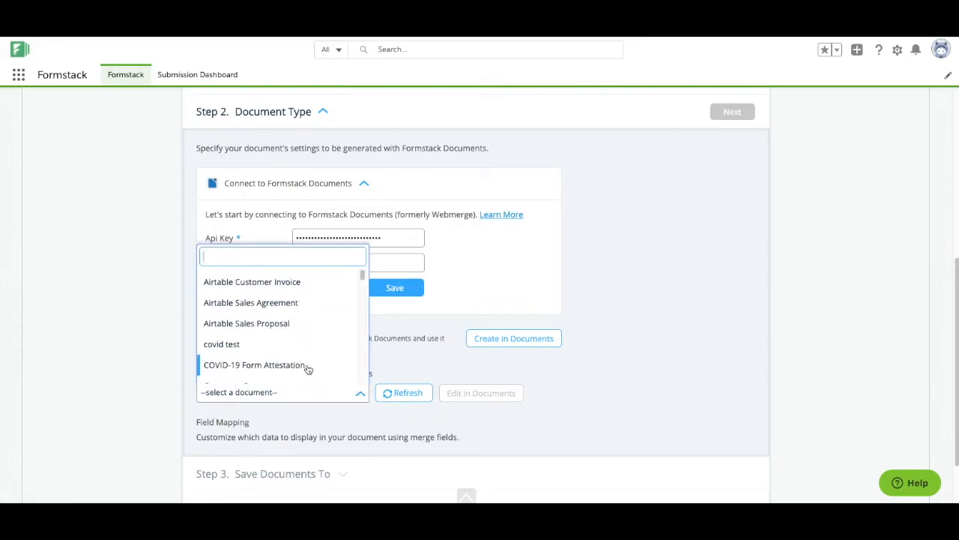
left_click(255, 364)
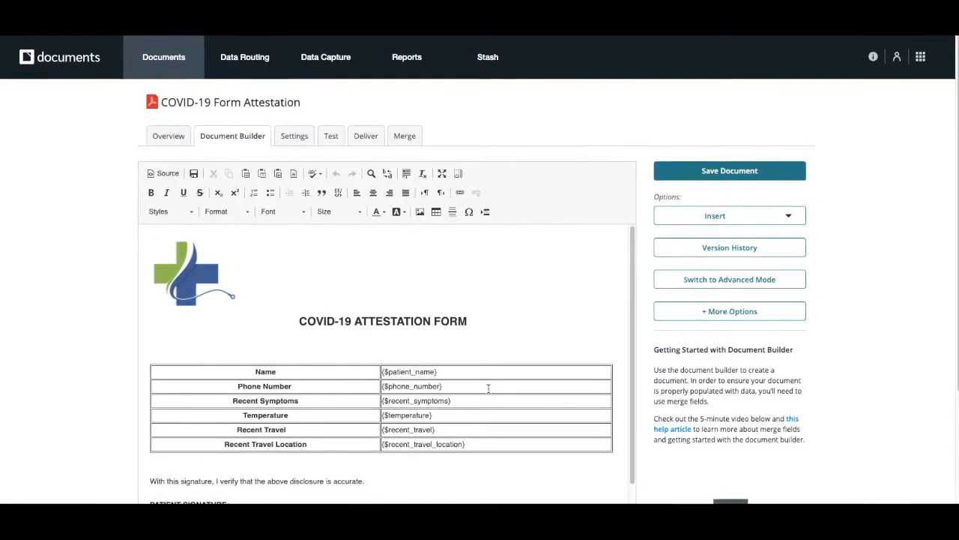
Review the attestation template and list the Insert options under Document Builder
scroll("down", 3)
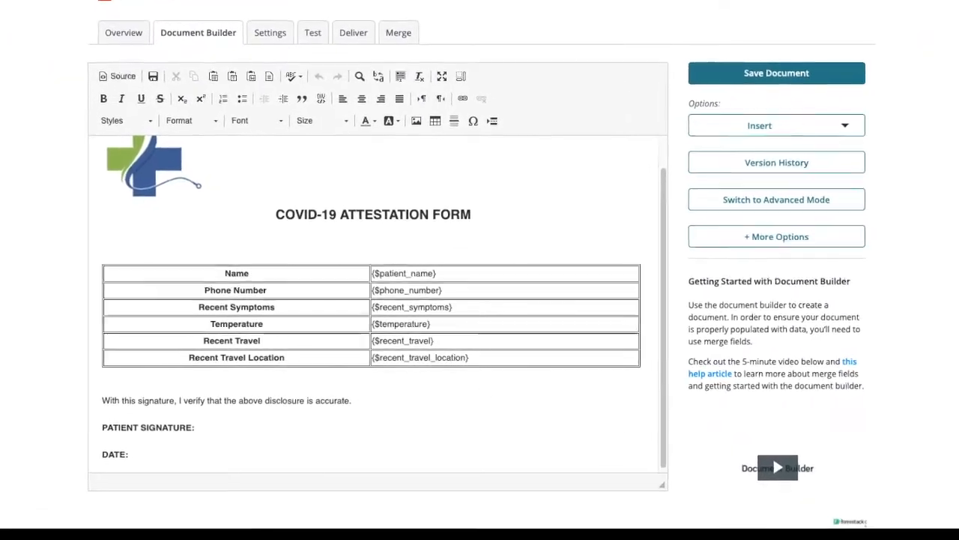
scroll("down", 3)
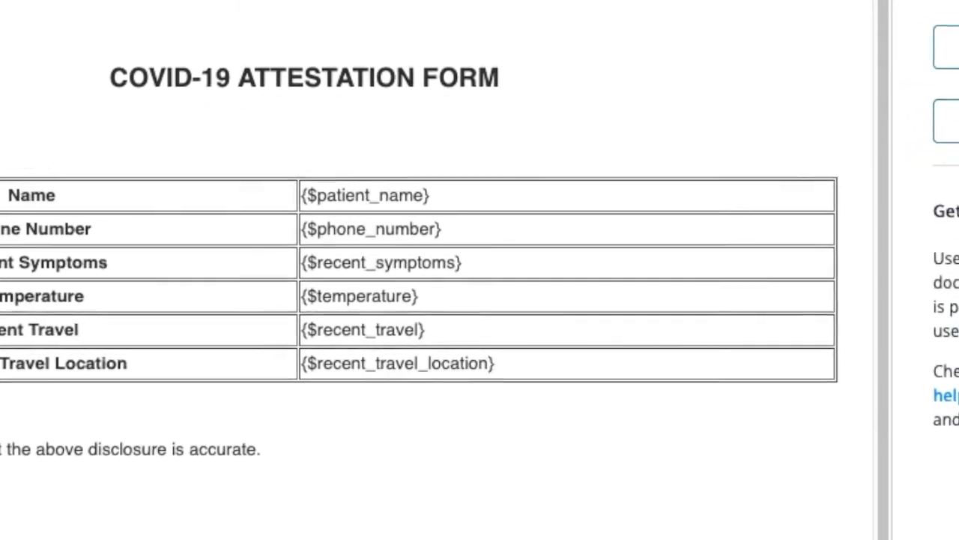
scroll("down", 3)
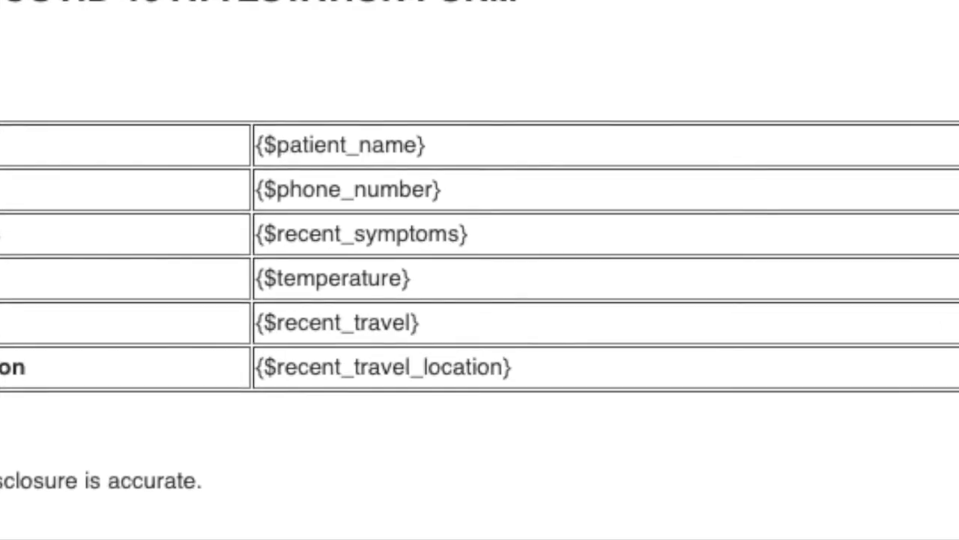
left_click(713, 158)
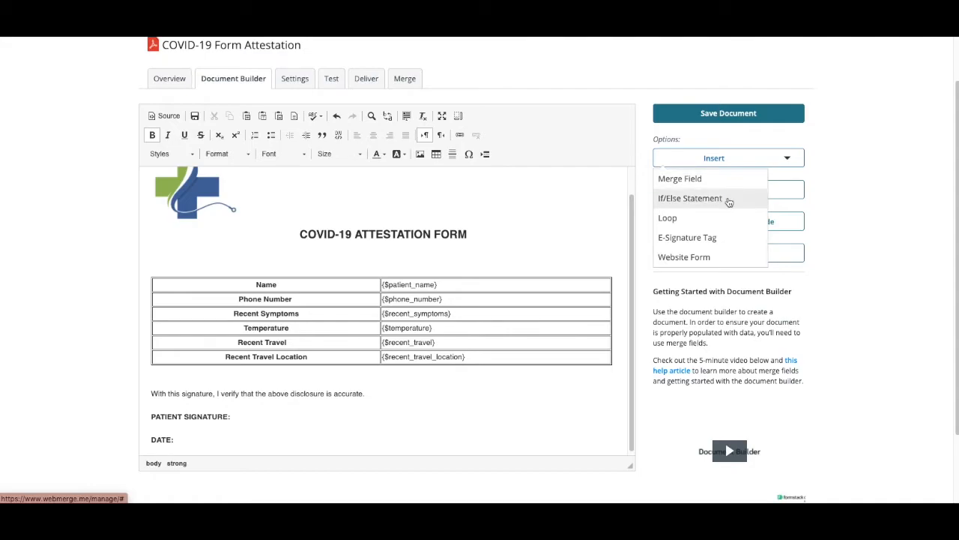
Insert Formstack Sign signature and date tags on the patient lines and save the document
left_click(687, 237)
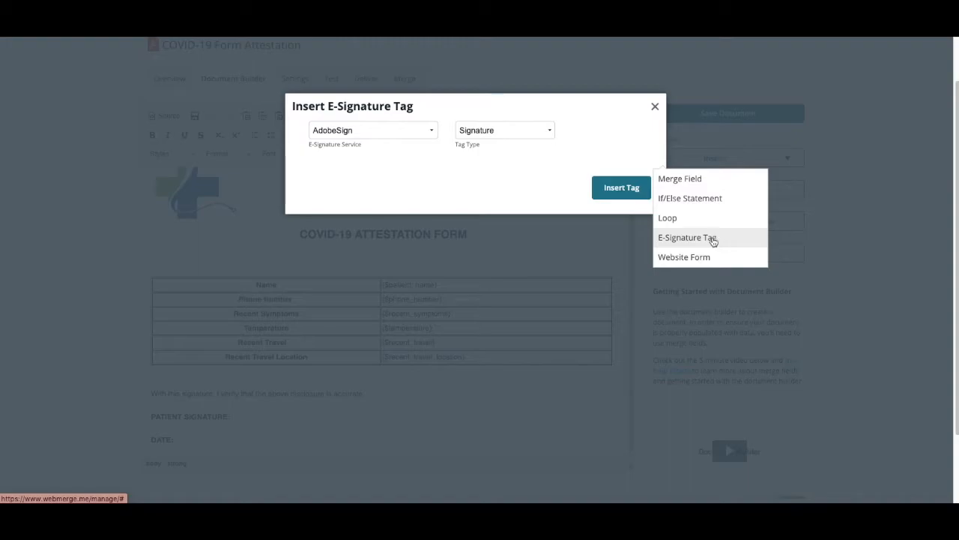
left_click(371, 129)
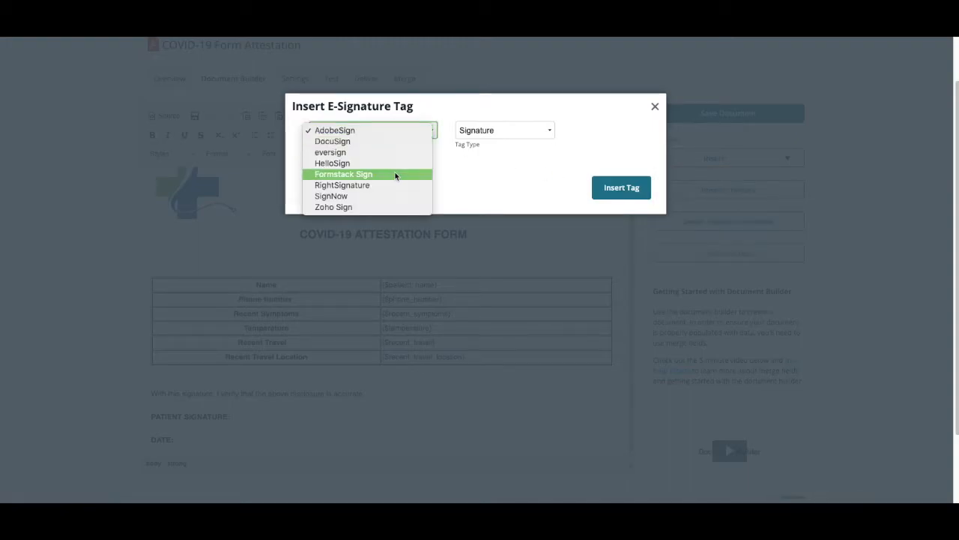
left_click(620, 187)
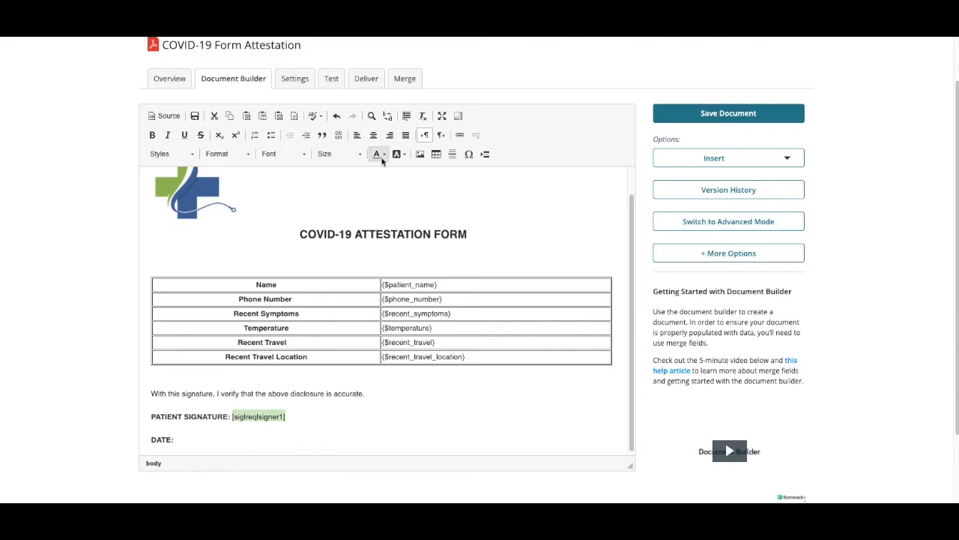
left_click(258, 417)
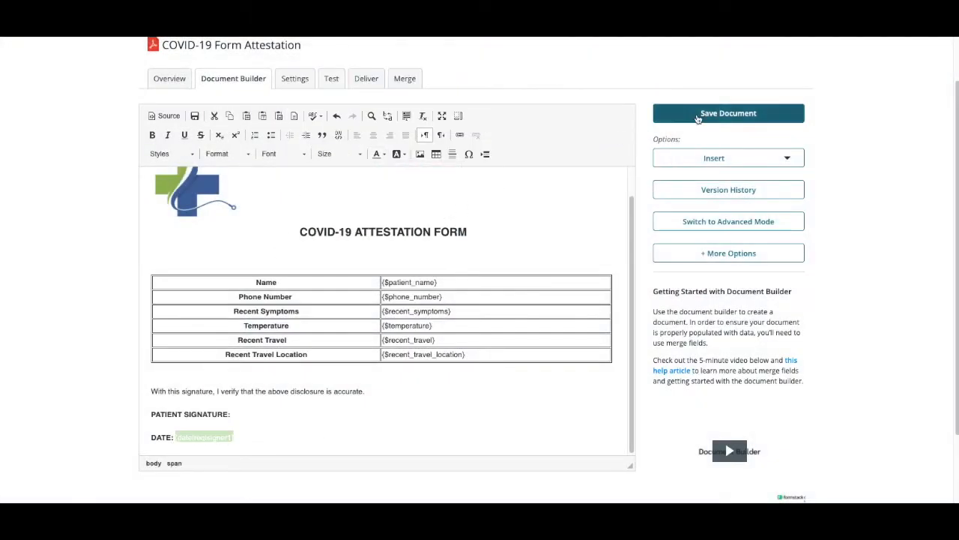
left_click(294, 78)
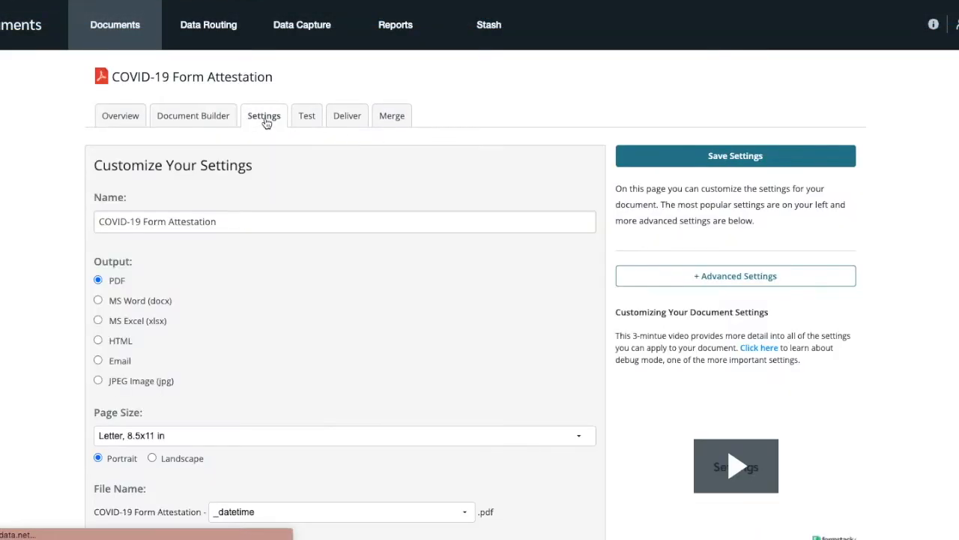
Edit the Salesforce delivery mapping Record ID {$patient_name} to Patient__c and save it
scroll("down", 3)
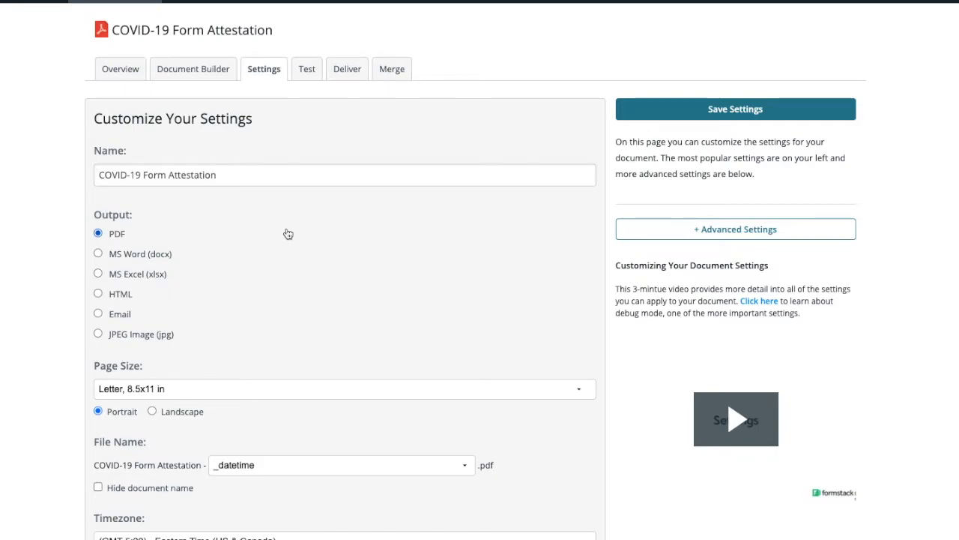
mouse_move(357, 114)
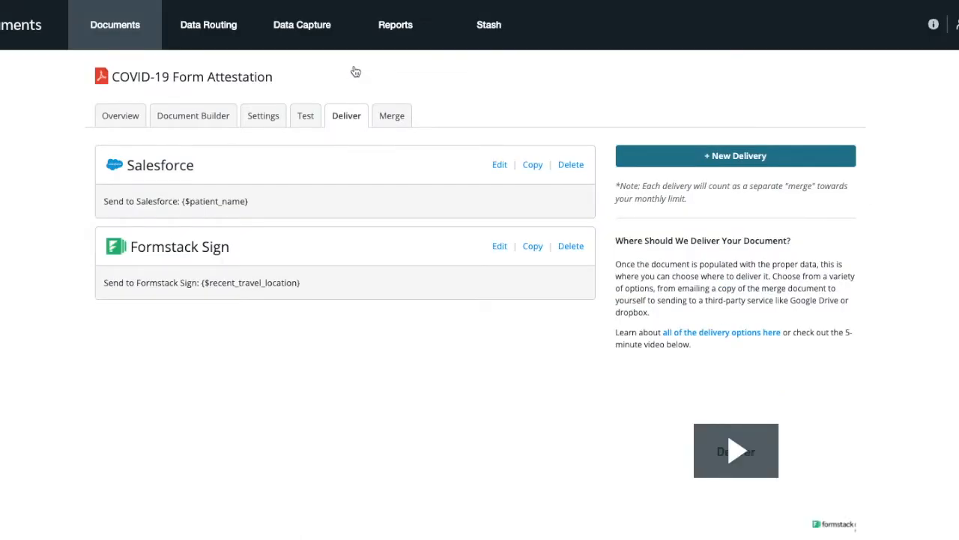
mouse_move(491, 171)
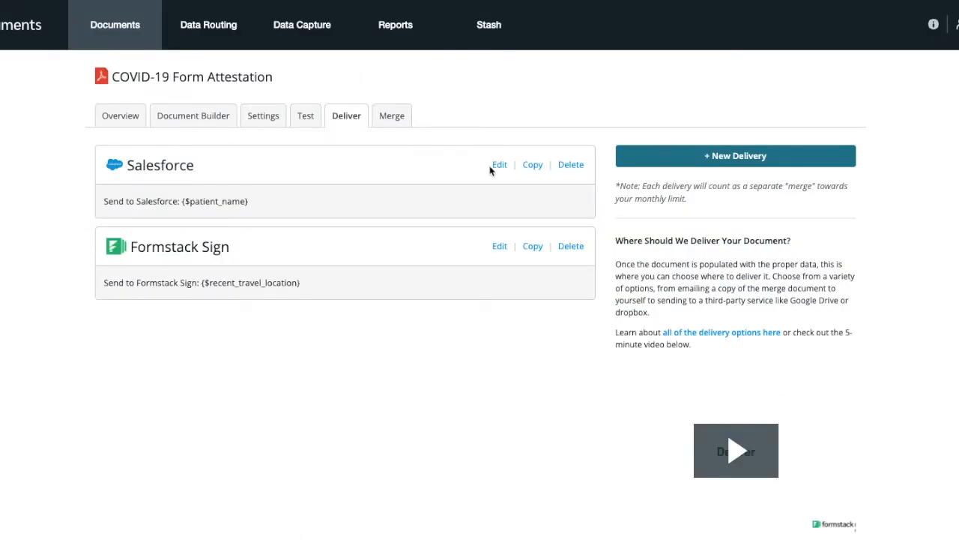
left_click(499, 164)
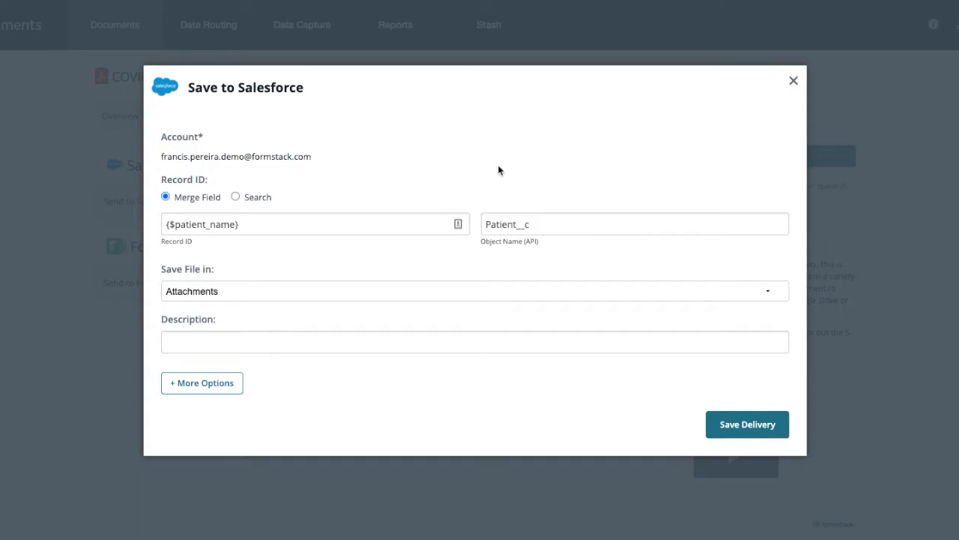
mouse_move(399, 334)
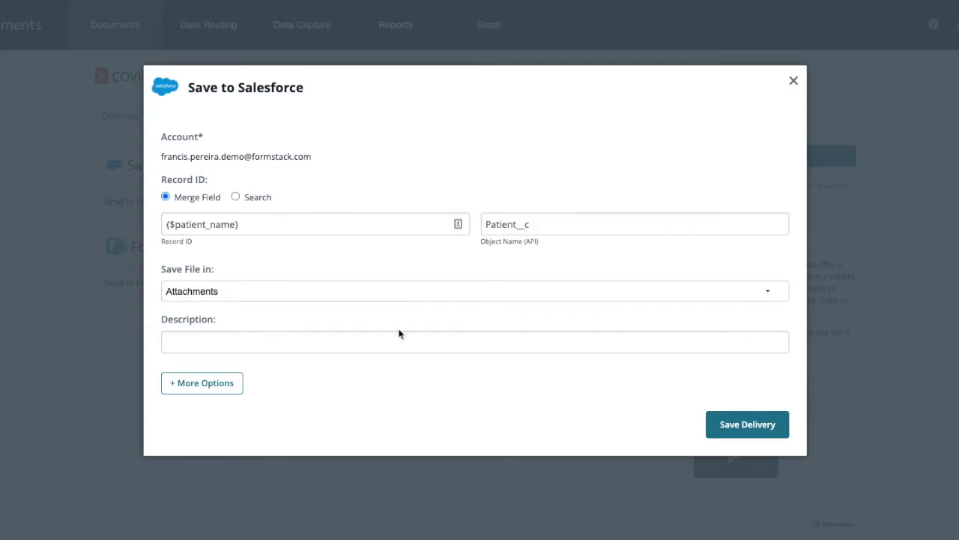
double_click(506, 224)
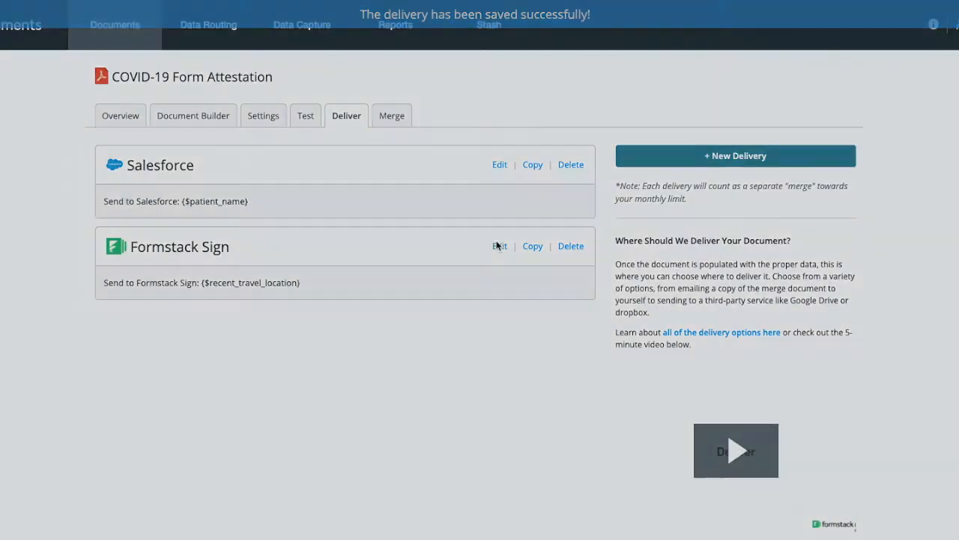
Set the Formstack Sign delivery to SMS the signer at phone_number and reveal more options
left_click(499, 246)
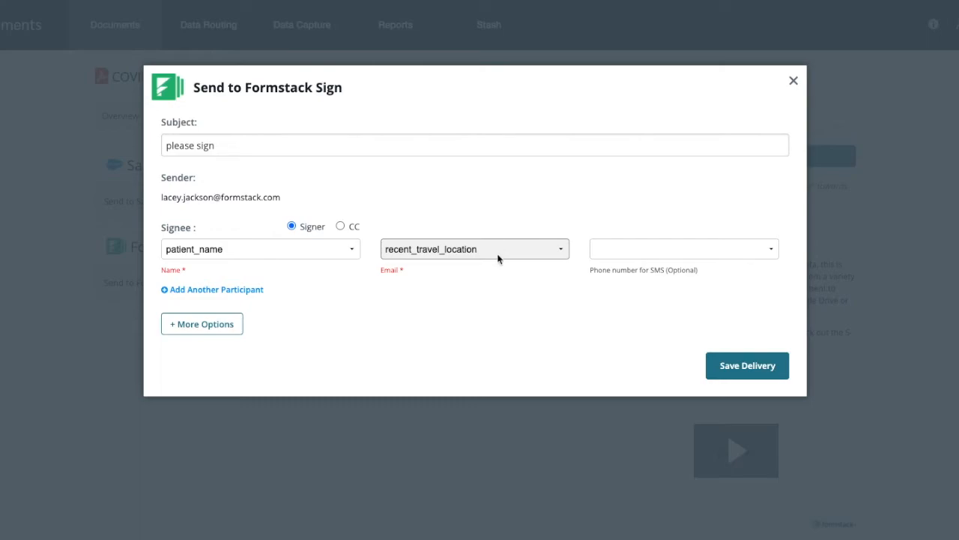
left_click(682, 249)
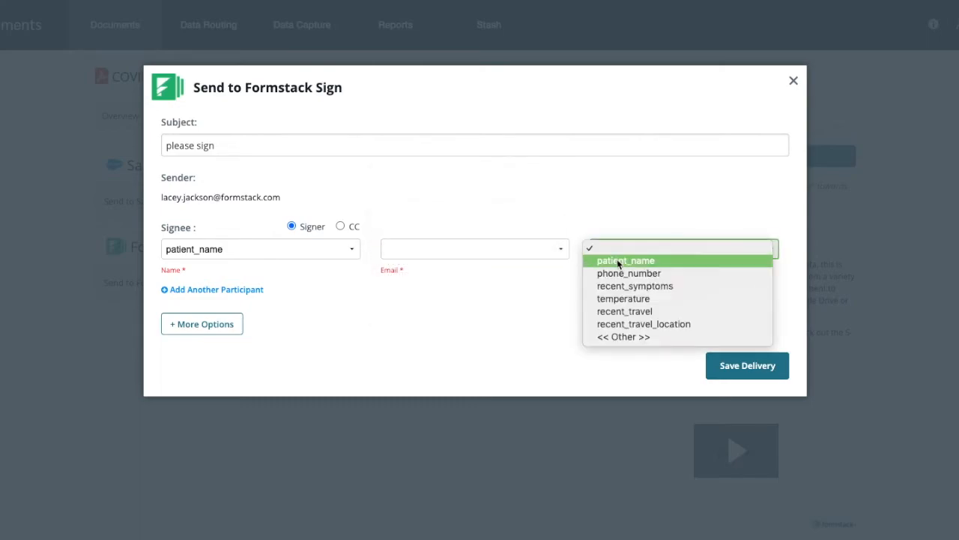
left_click(629, 272)
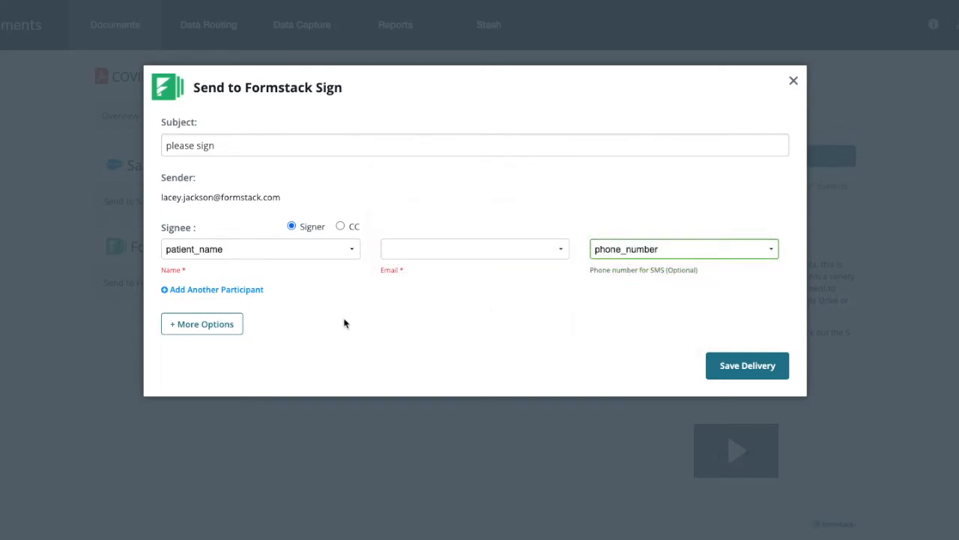
left_click(201, 323)
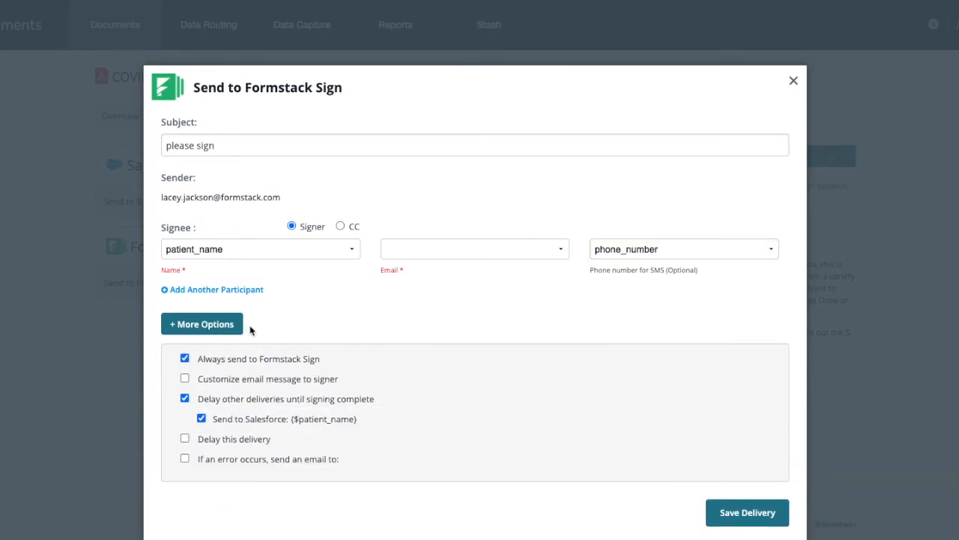
mouse_move(397, 411)
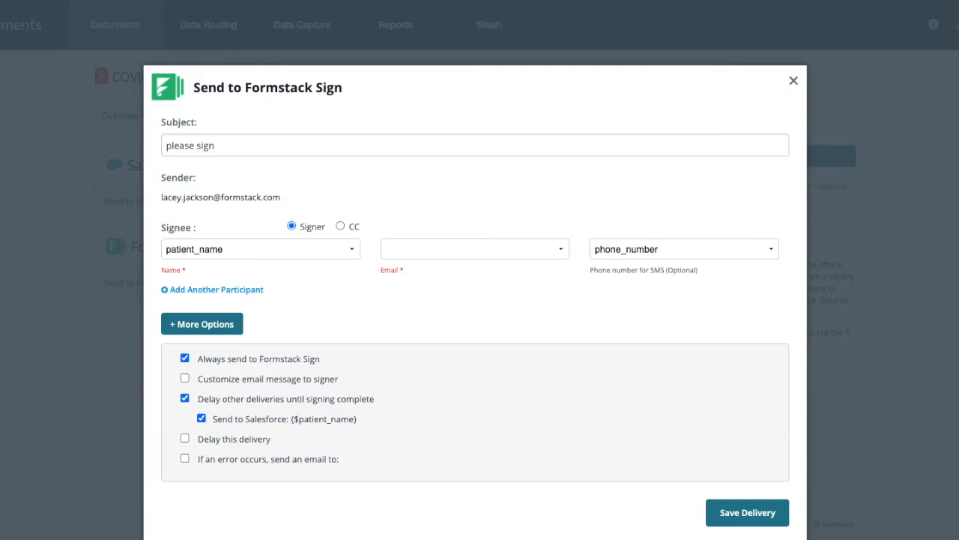
mouse_move(282, 176)
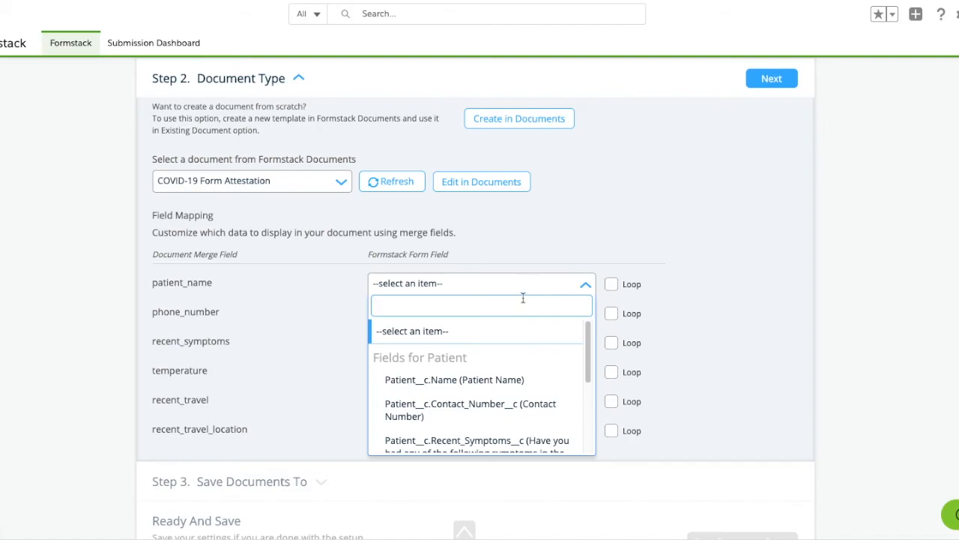
Map patient_name to Patient__c.Name and phone_number to Patient__c.Contact_Number__c
left_click(454, 380)
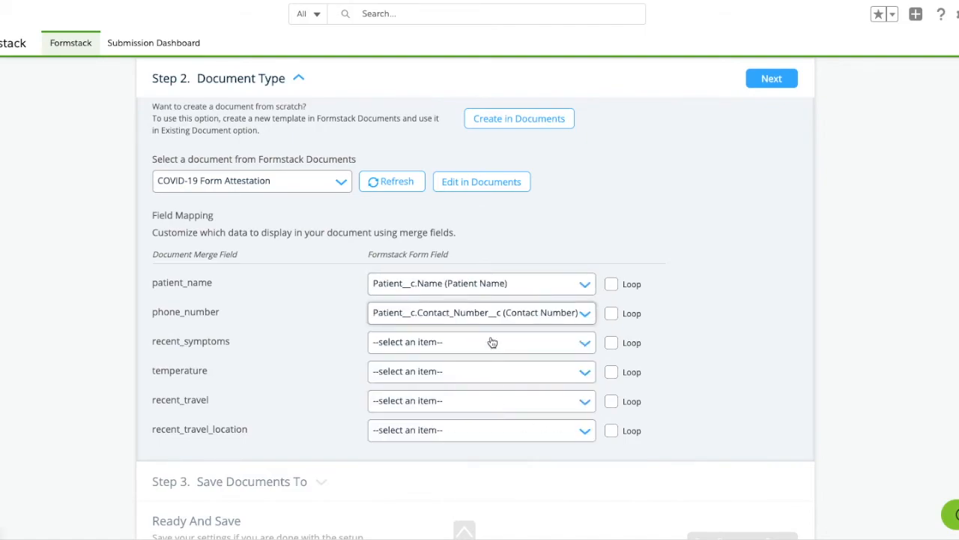
left_click(482, 341)
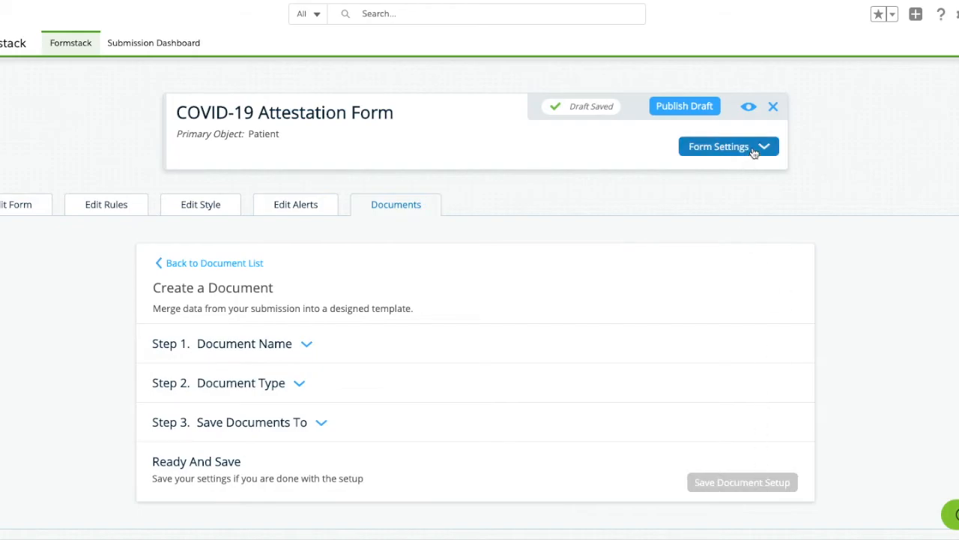
Set the form's Submit Label to 'Submit' in Form Settings and close the settings
left_click(720, 146)
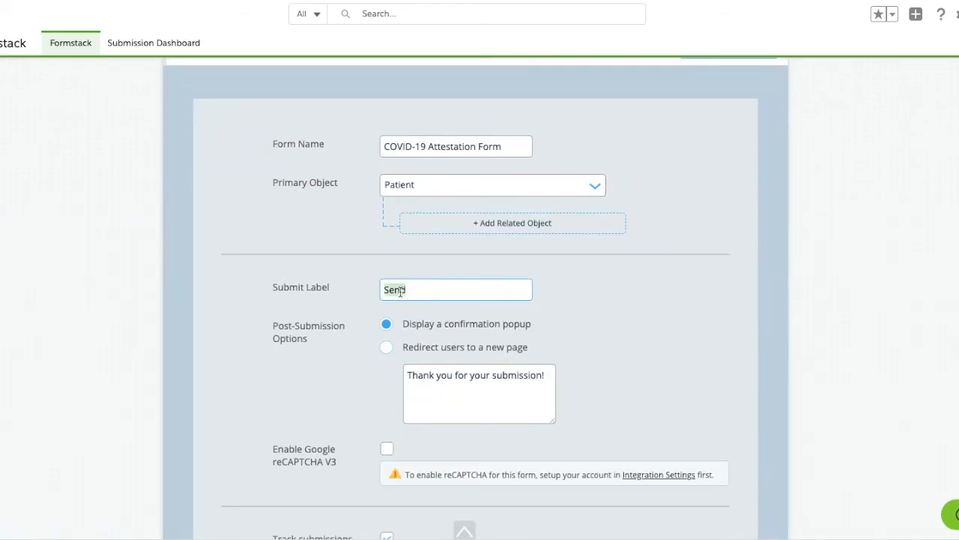
type("Submit")
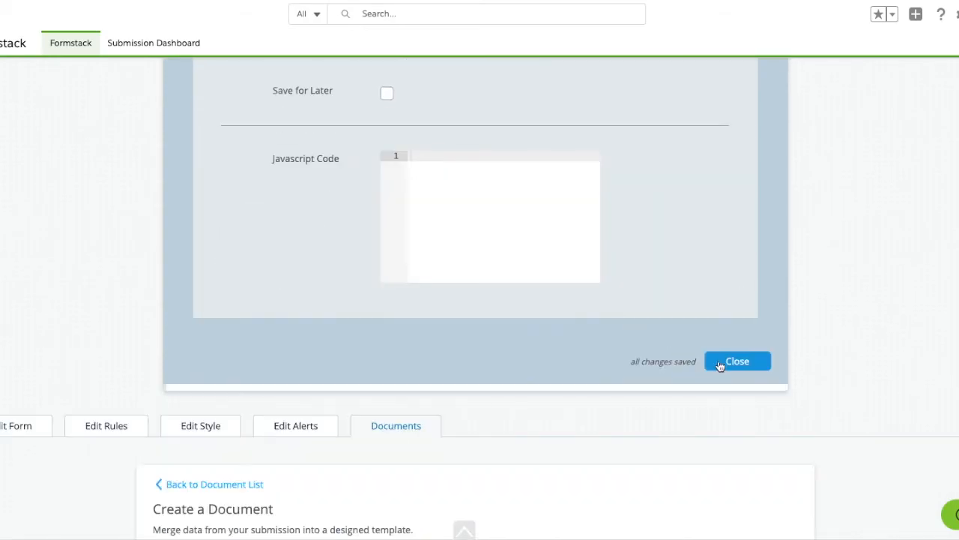
left_click(738, 360)
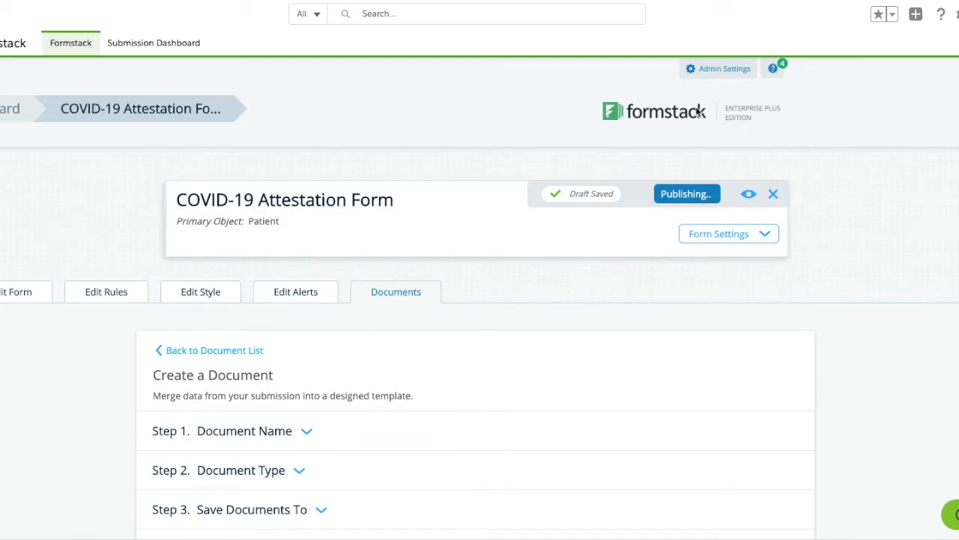
Publish the draft so the COVID-19 Attestation Form is saved
scroll("down", 3)
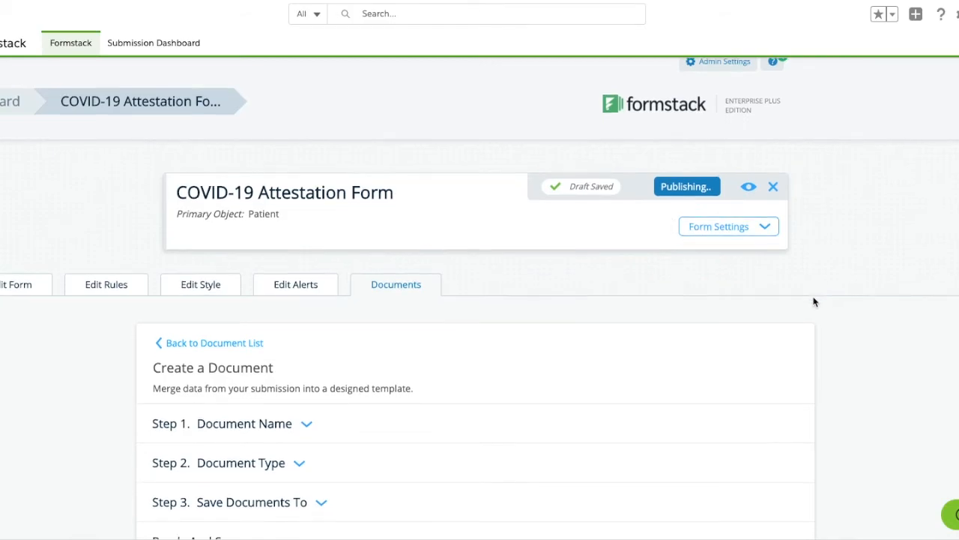
left_click(687, 186)
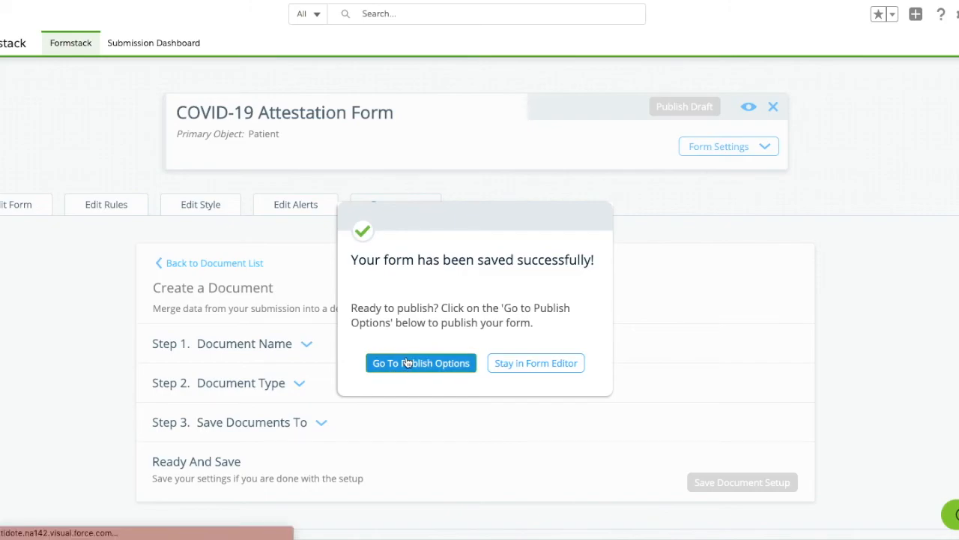
Enable Dynamic Prefill for Patient with auto-generated links, applied for new records
left_click(420, 363)
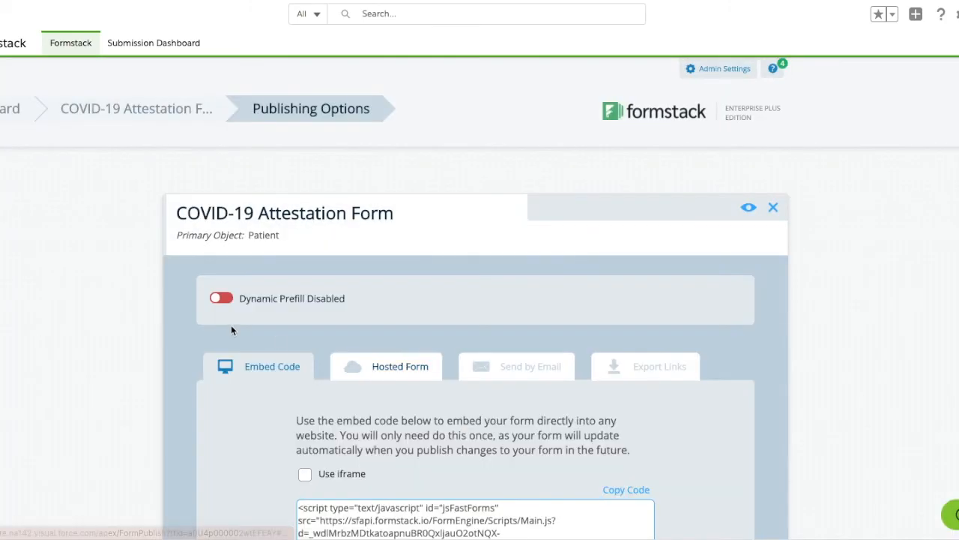
left_click(220, 297)
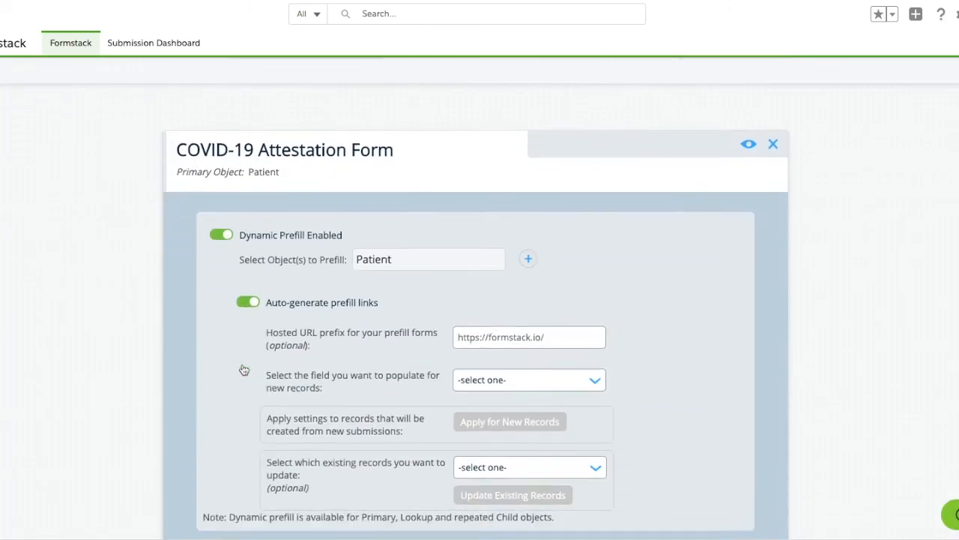
left_click(509, 422)
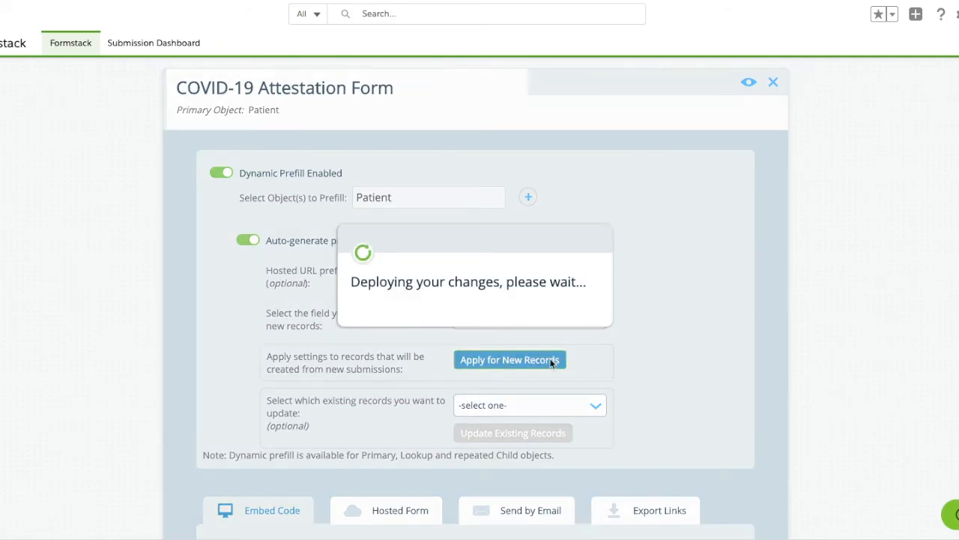
mouse_move(552, 338)
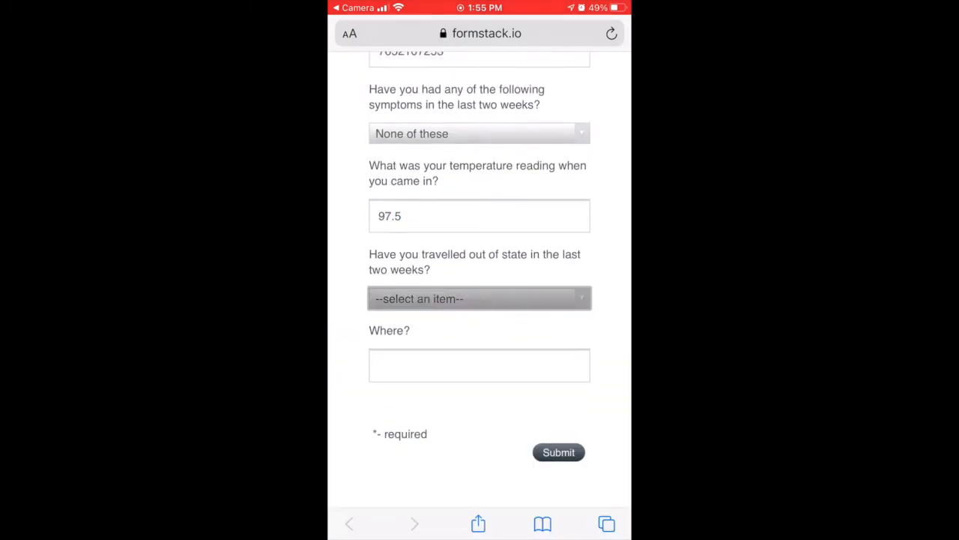
Answer 'No' to the 'Have you travelled out of state' question on the phone form
left_click(479, 298)
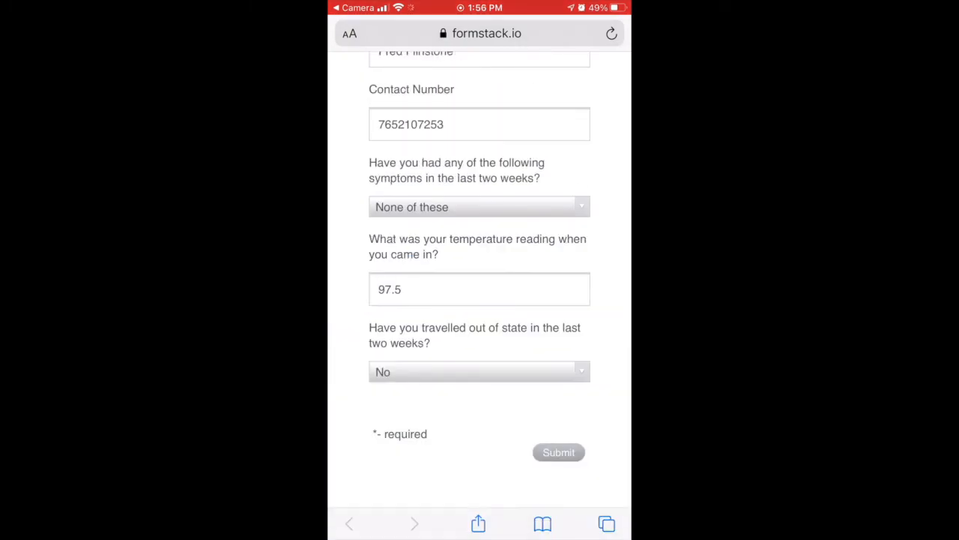